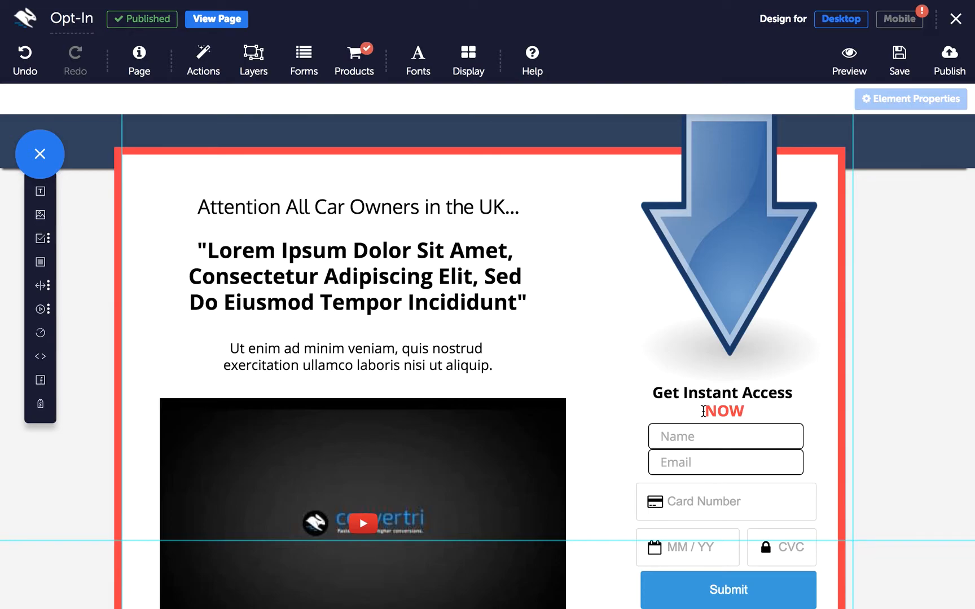
mouse_move(667, 409)
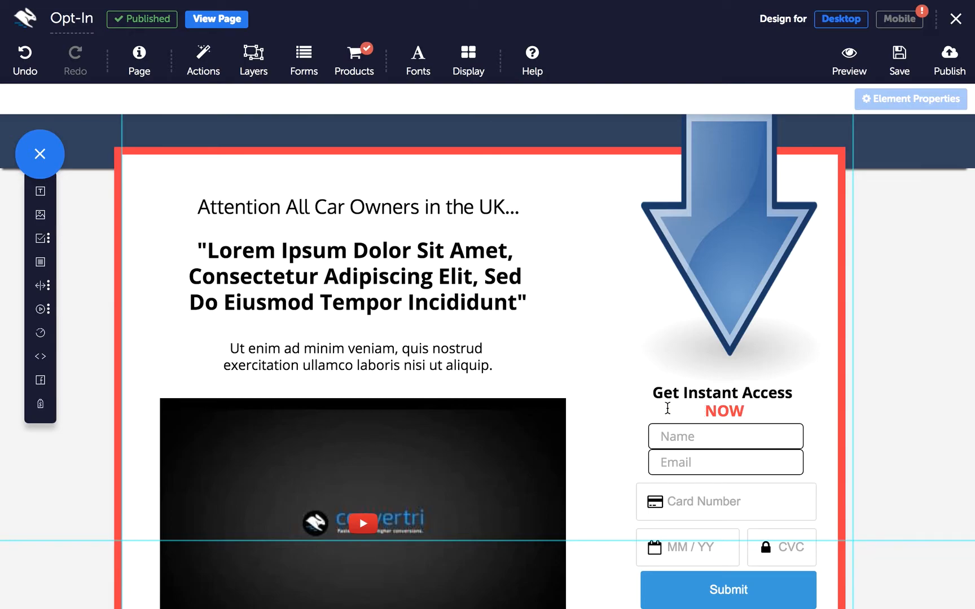
Start editing the 'Attention All Car Owners in the UK' headline text.
click(358, 206)
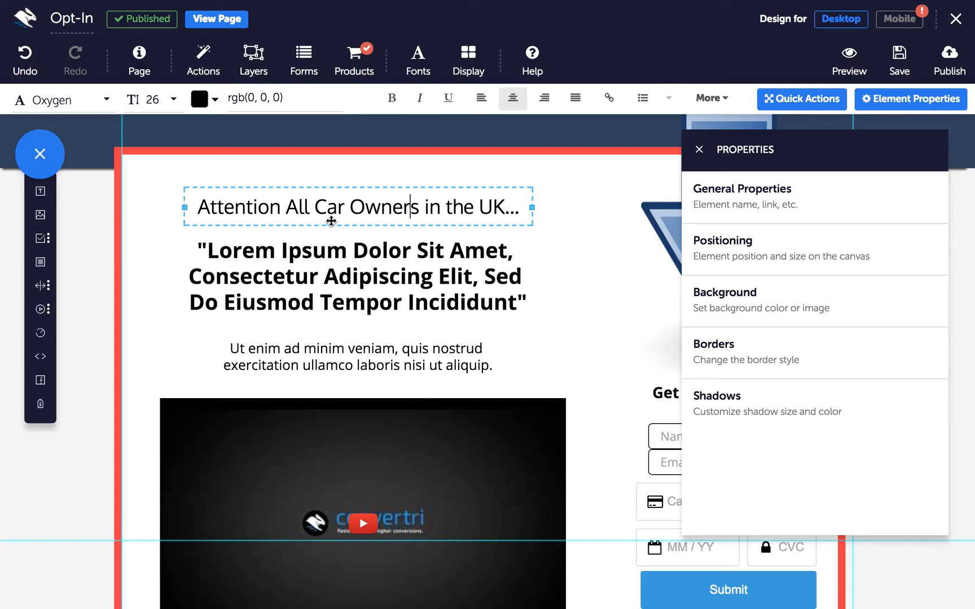
mouse_move(534, 200)
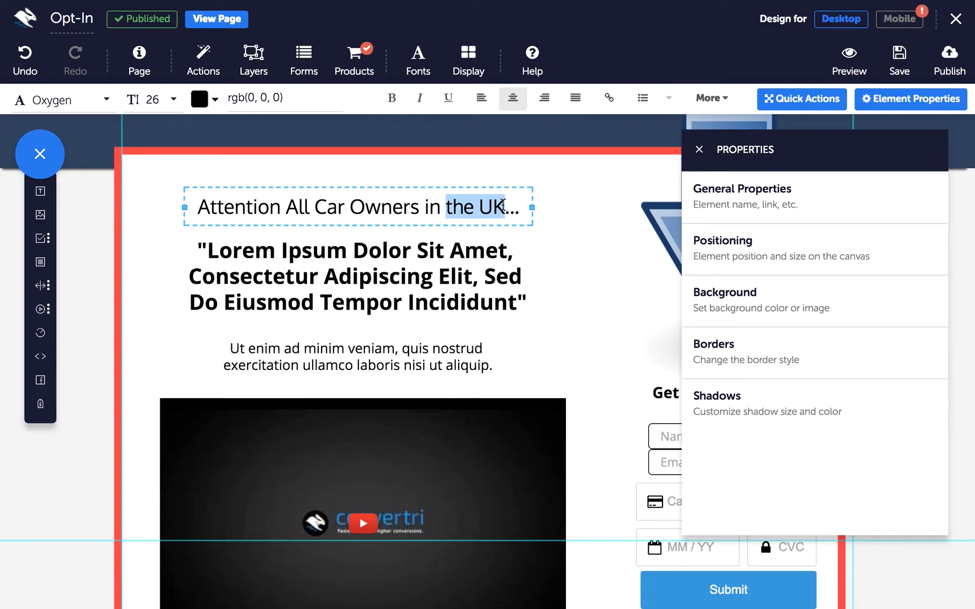
Add a 'location' Dynamic Text URL parameter for 'the UK' in the headline.
click(707, 98)
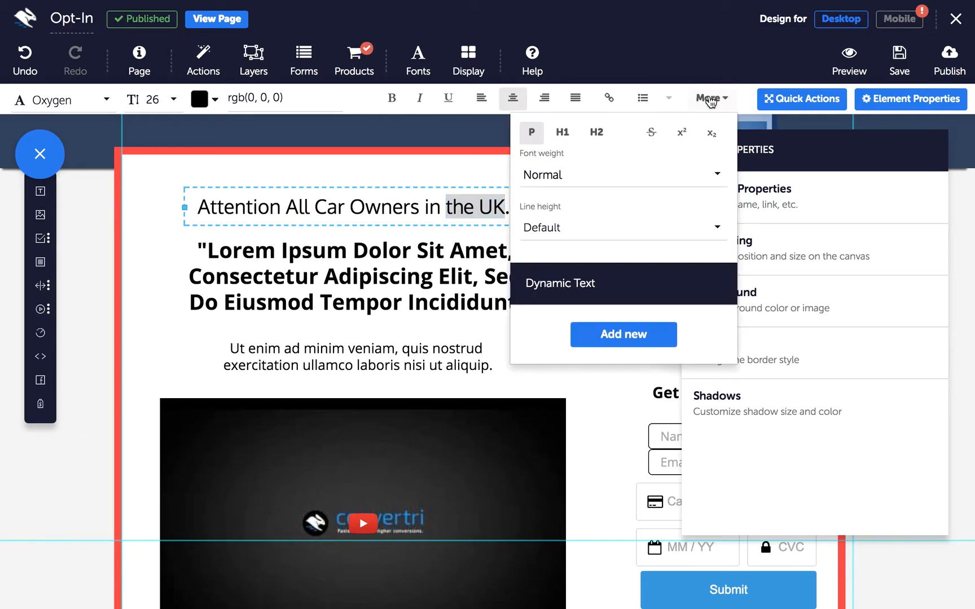
mouse_move(632, 274)
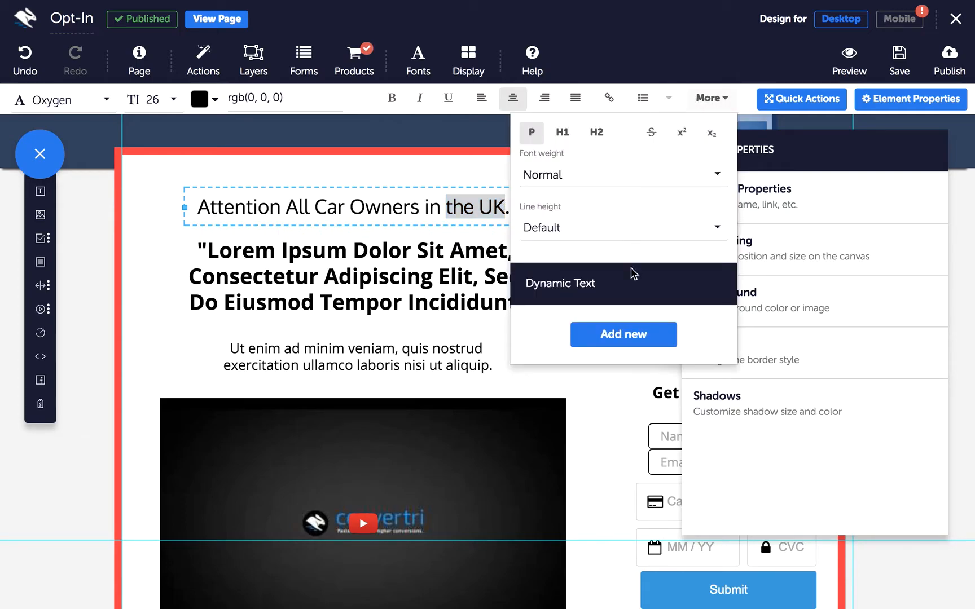
mouse_move(623, 335)
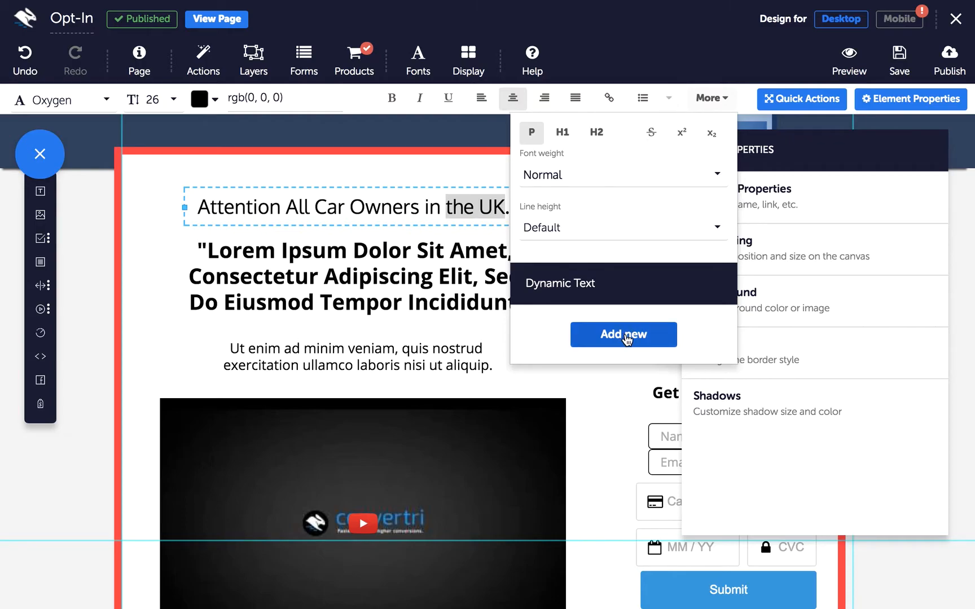
click(622, 334)
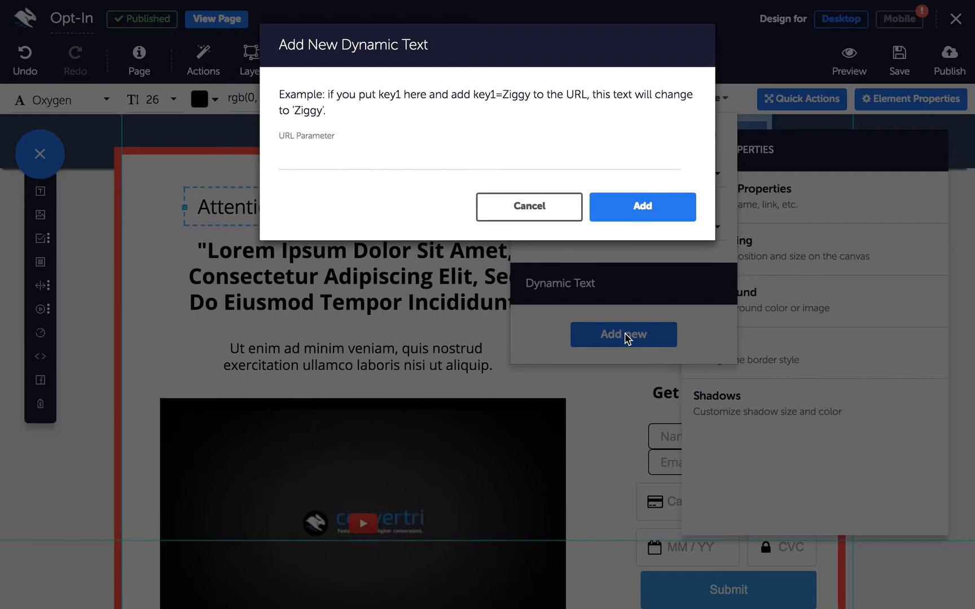
mouse_move(409, 181)
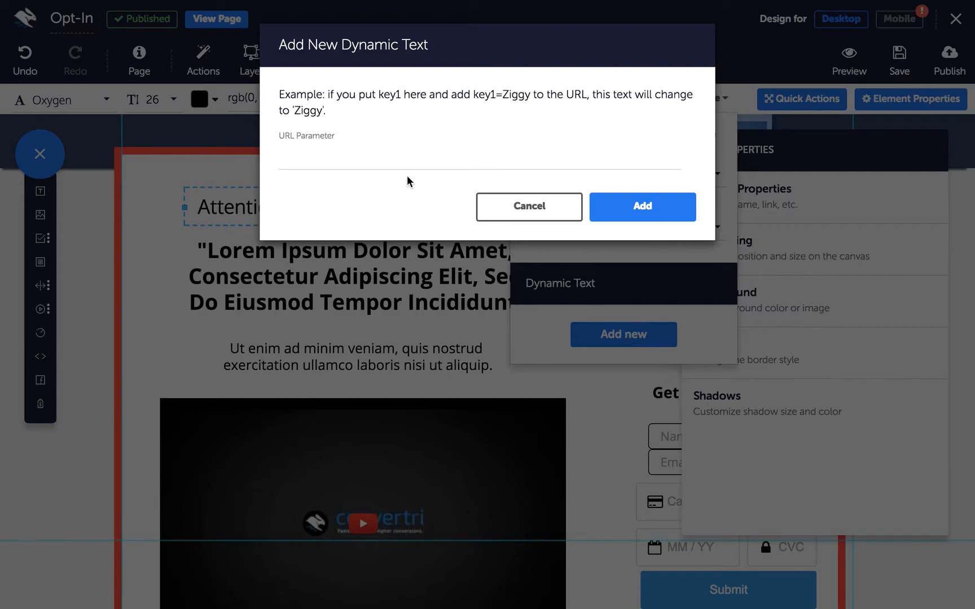
text(location)
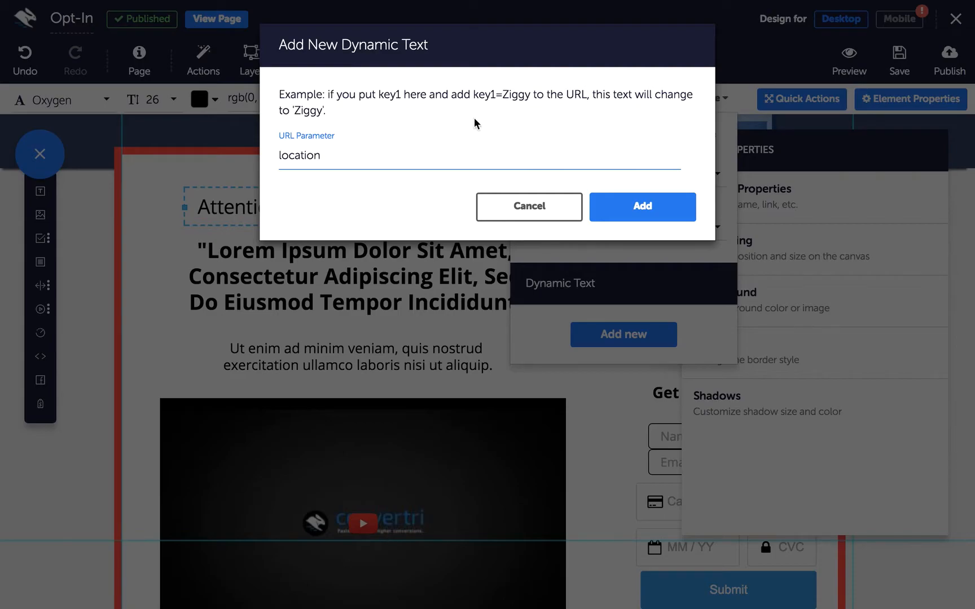
click(641, 207)
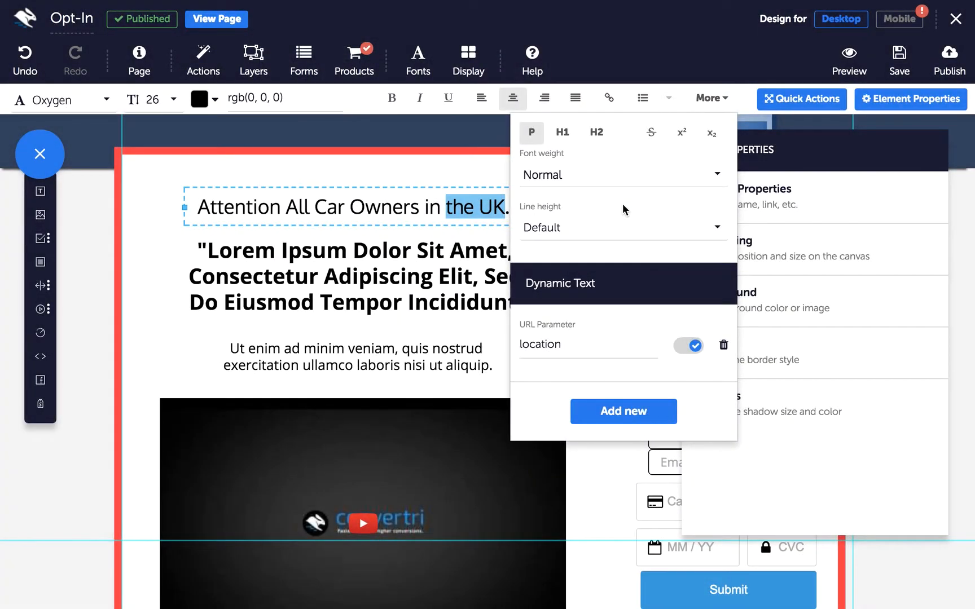
mouse_move(623, 180)
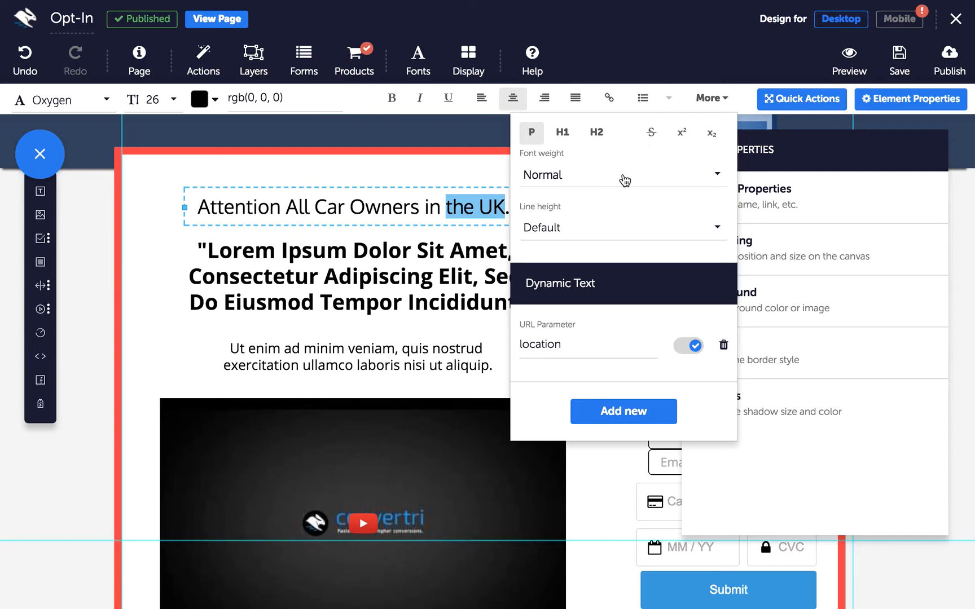
click(687, 345)
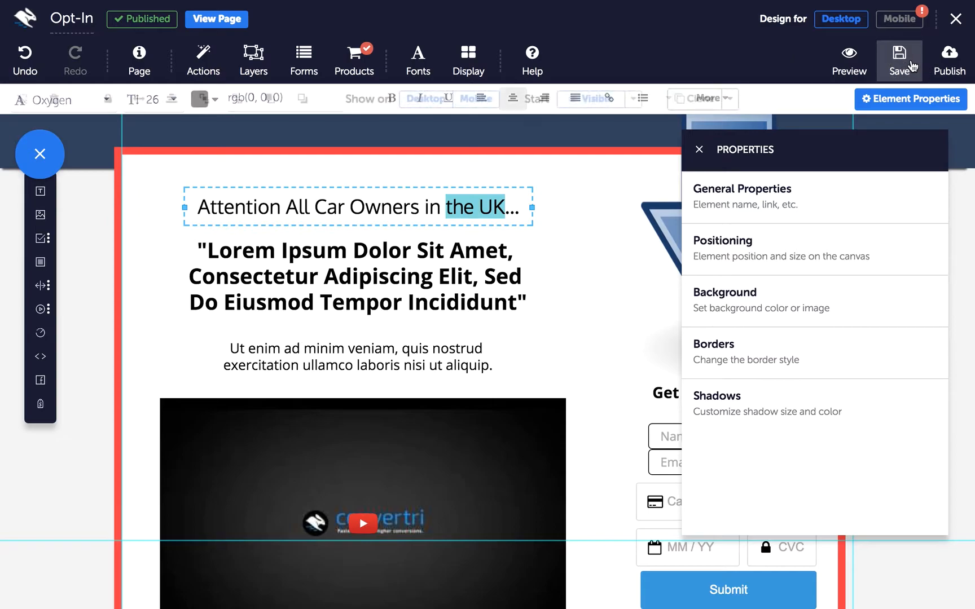
Save, publish at the opt-in path, and view the live page.
click(898, 61)
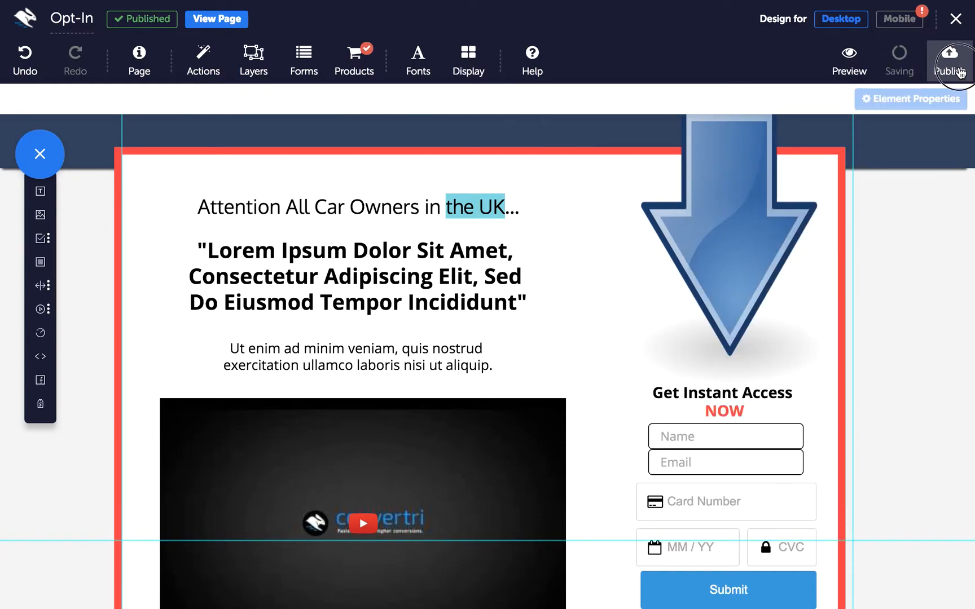
click(947, 61)
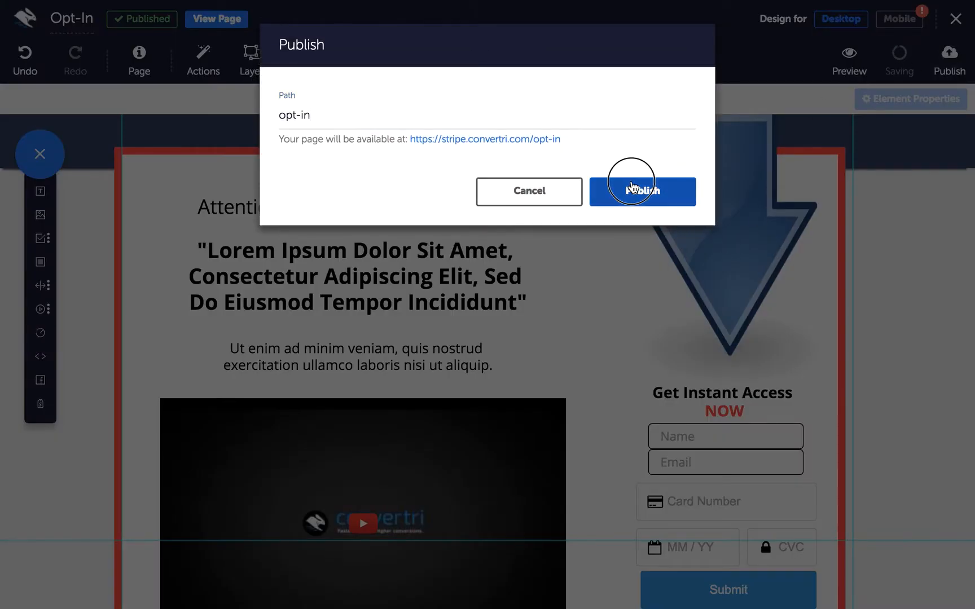
click(642, 191)
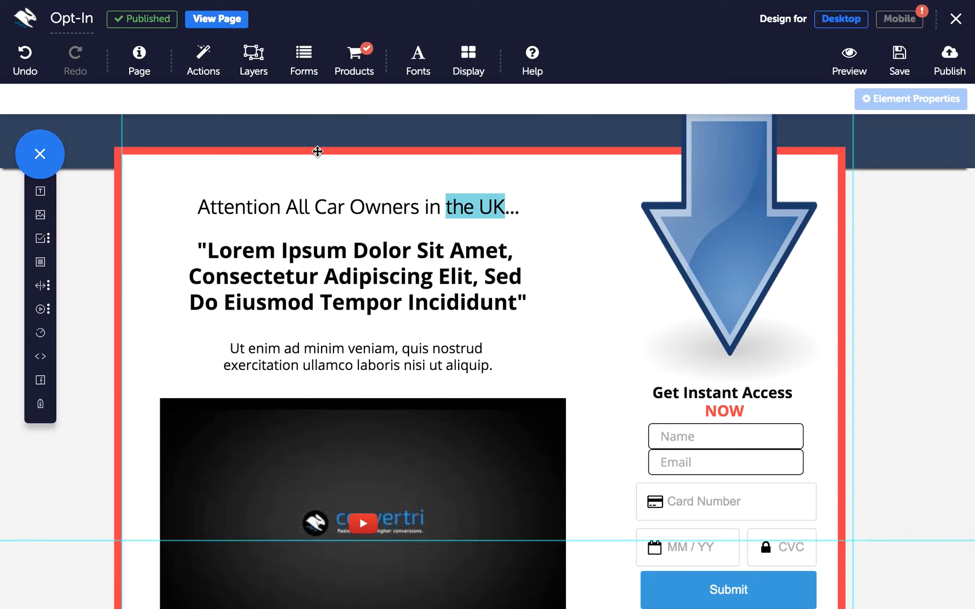
mouse_move(216, 19)
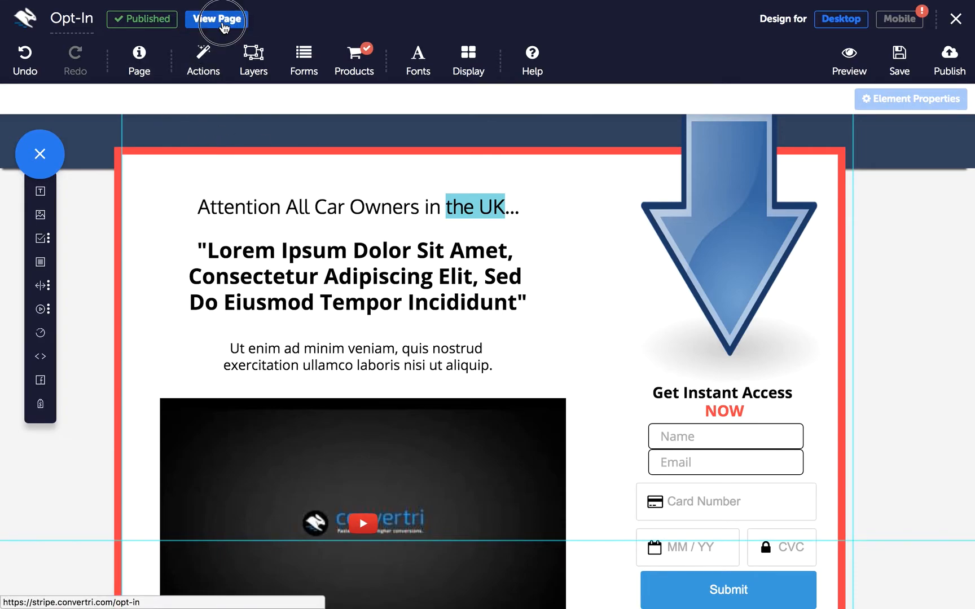
click(215, 19)
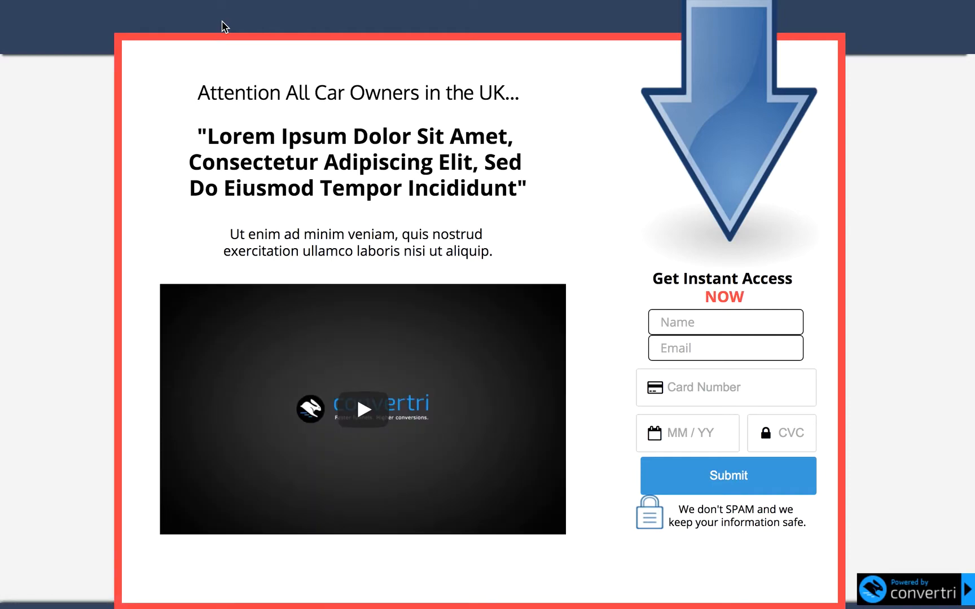
mouse_move(470, 104)
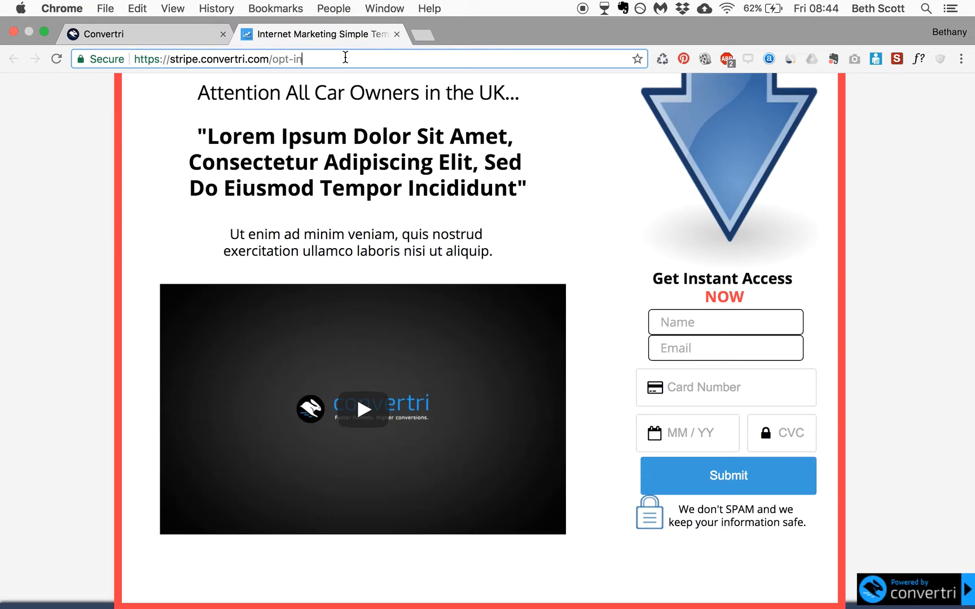
Reload the live opt-in page with '?location=Glasgow' appended to its URL.
text(?loc)
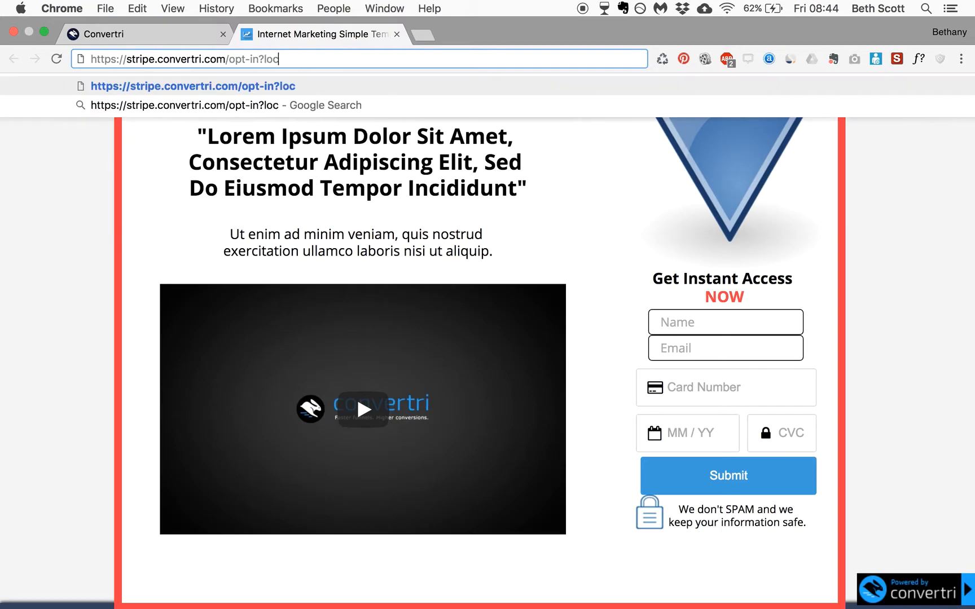
text(ation=)
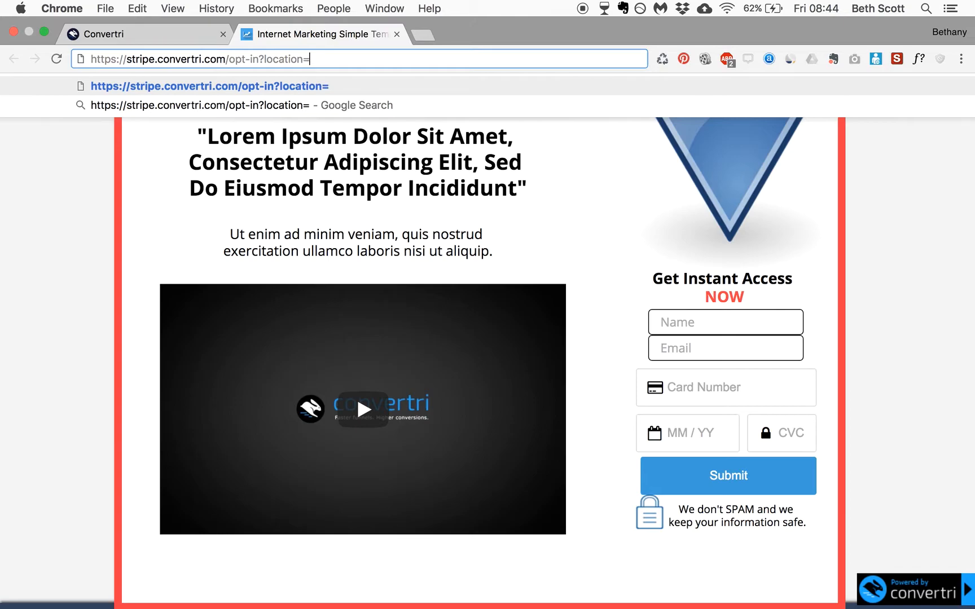
text(G)
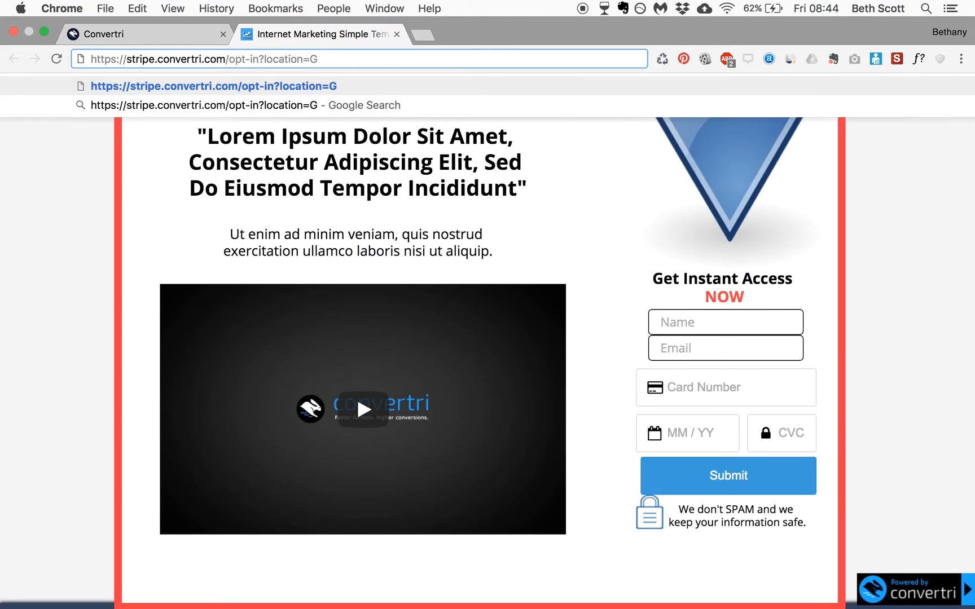
text(lasgow)
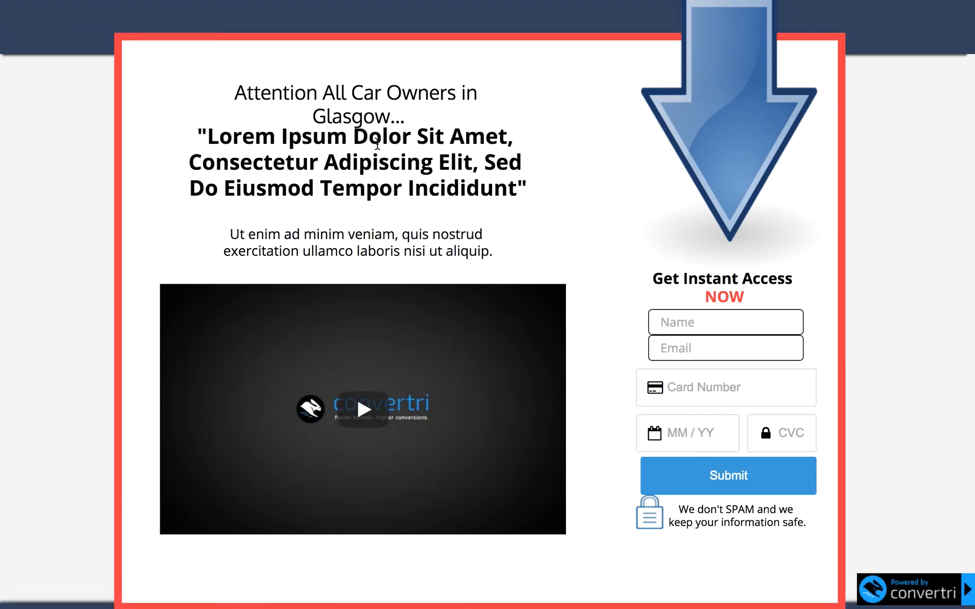
mouse_move(349, 109)
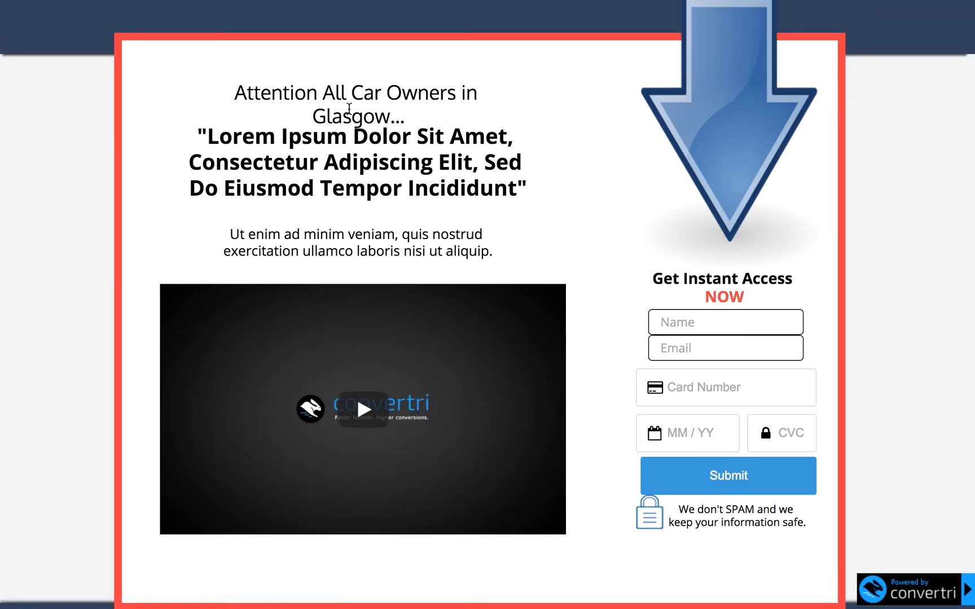
mouse_move(420, 5)
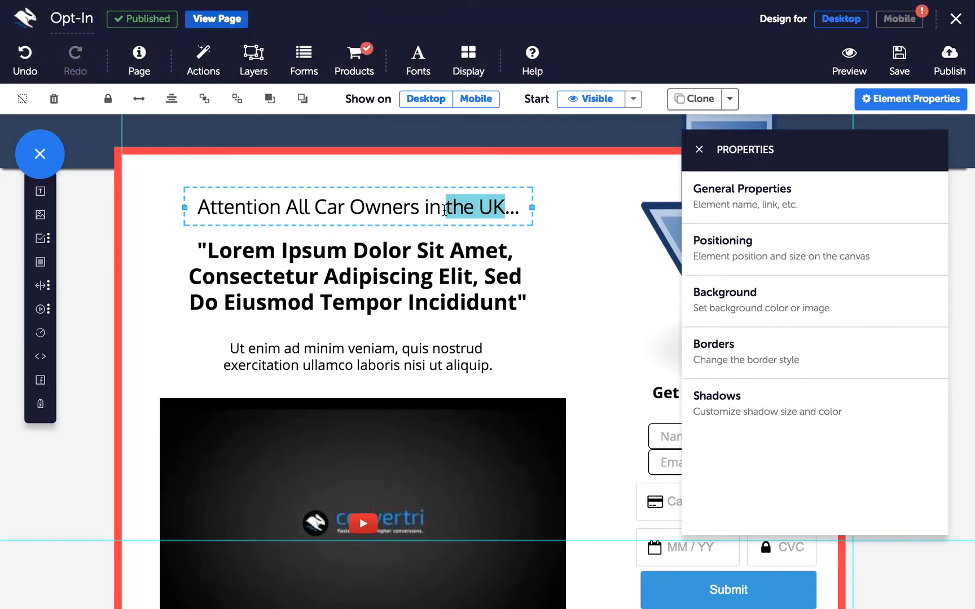
Reopen the headline's dynamic text settings and toggle the location parameter off.
double_click(475, 206)
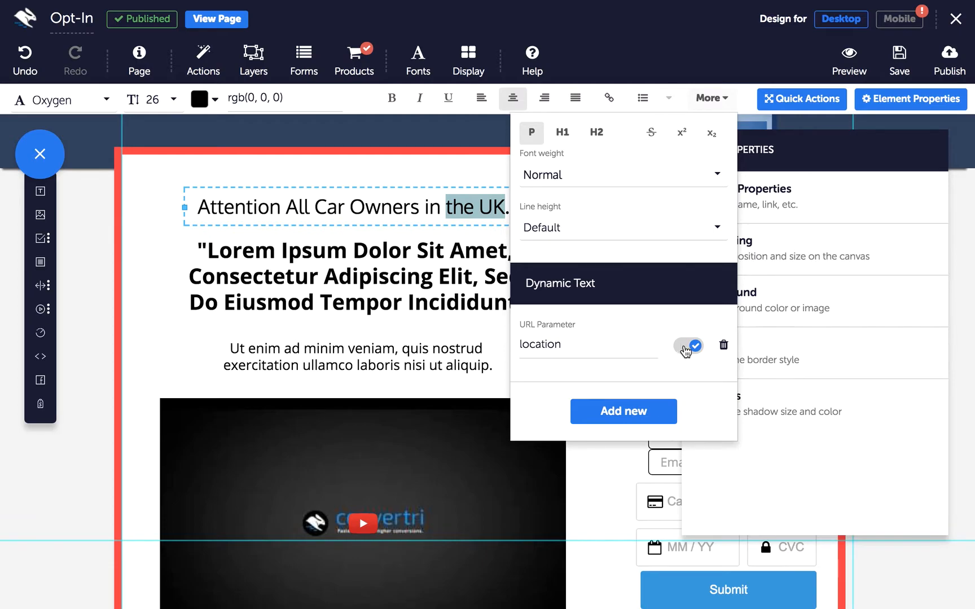
click(687, 345)
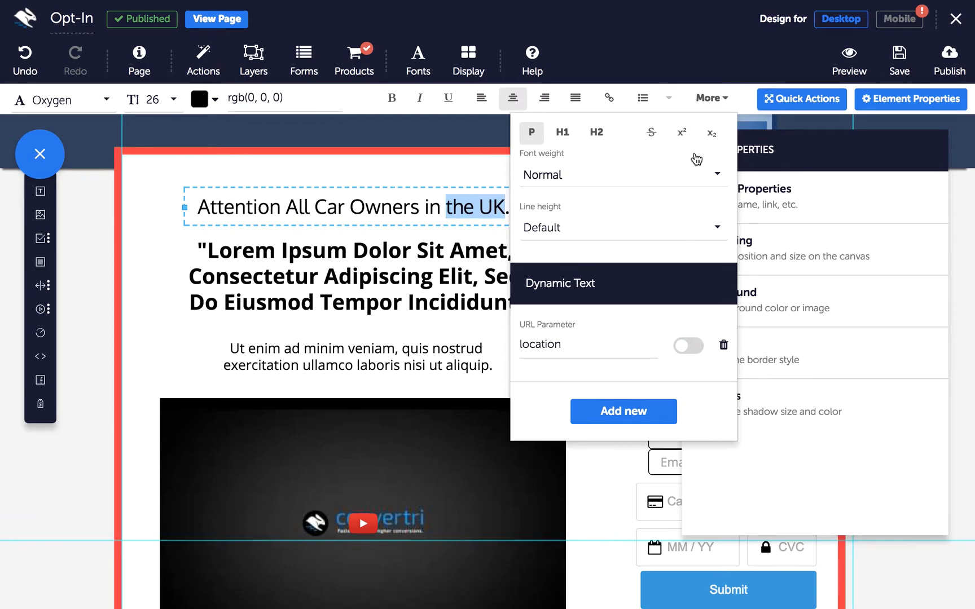
mouse_move(709, 98)
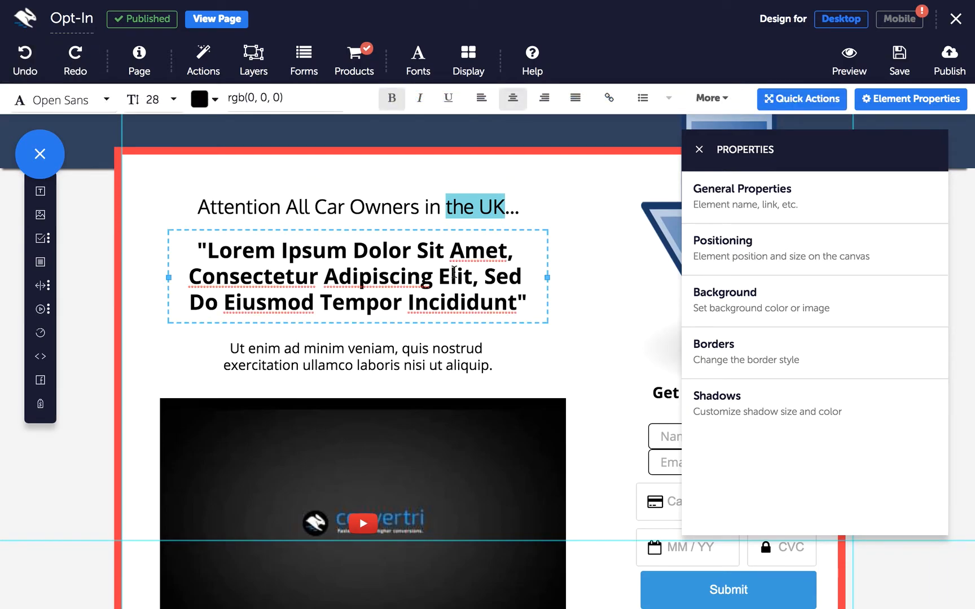
mouse_move(711, 99)
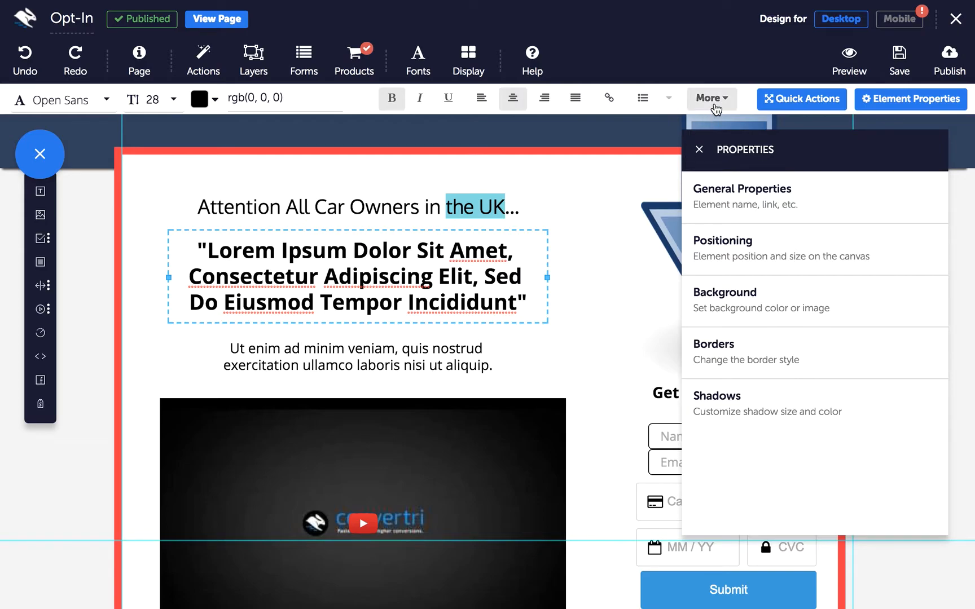
Delete the 'location' parameter from the bold headline's Dynamic Text list.
click(711, 98)
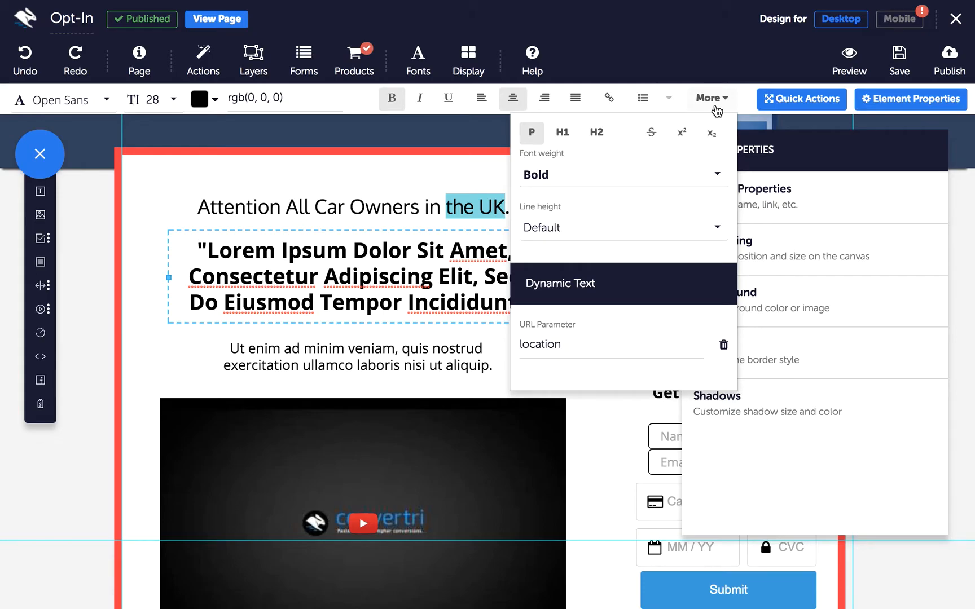
click(723, 345)
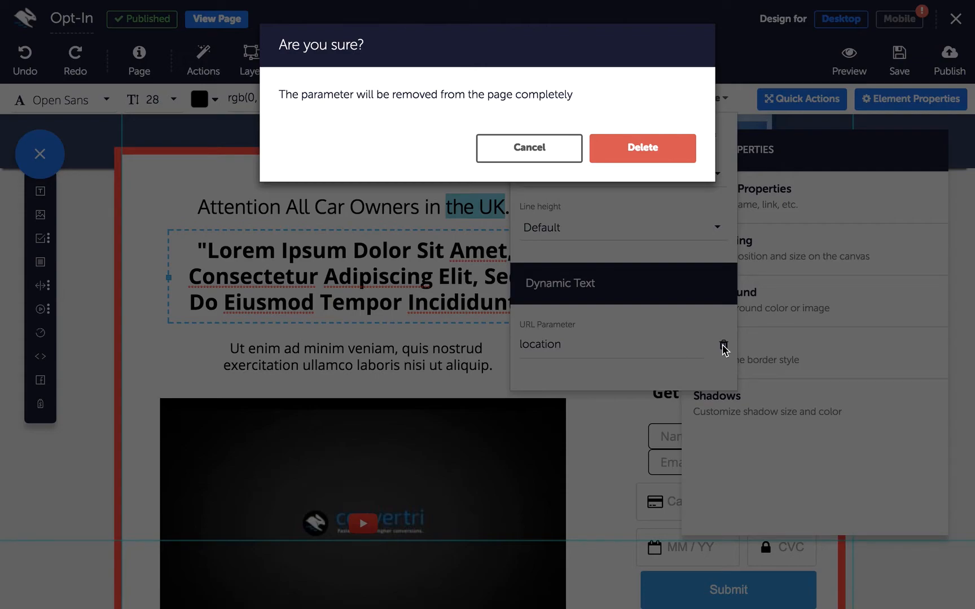
mouse_move(642, 147)
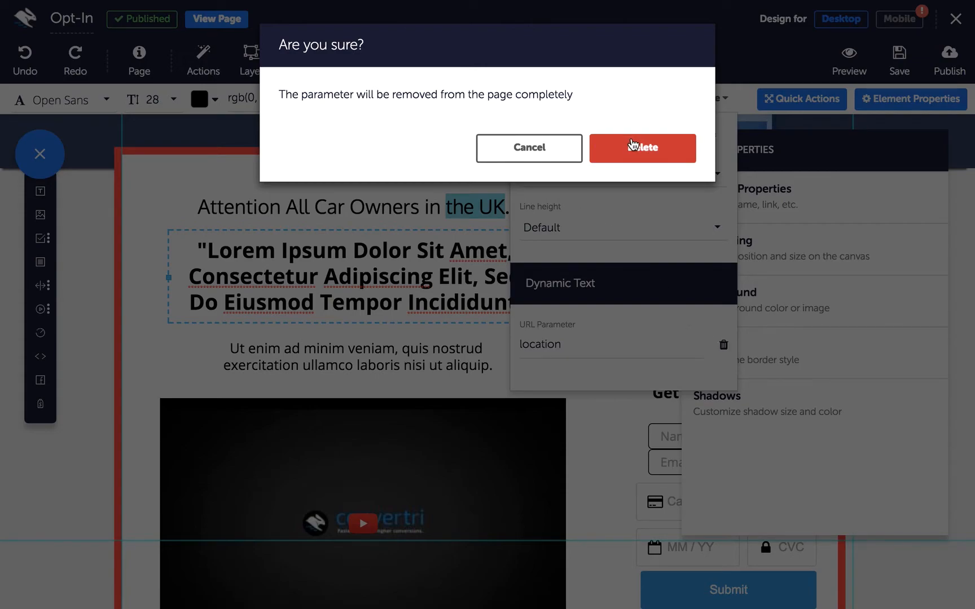
mouse_move(592, 144)
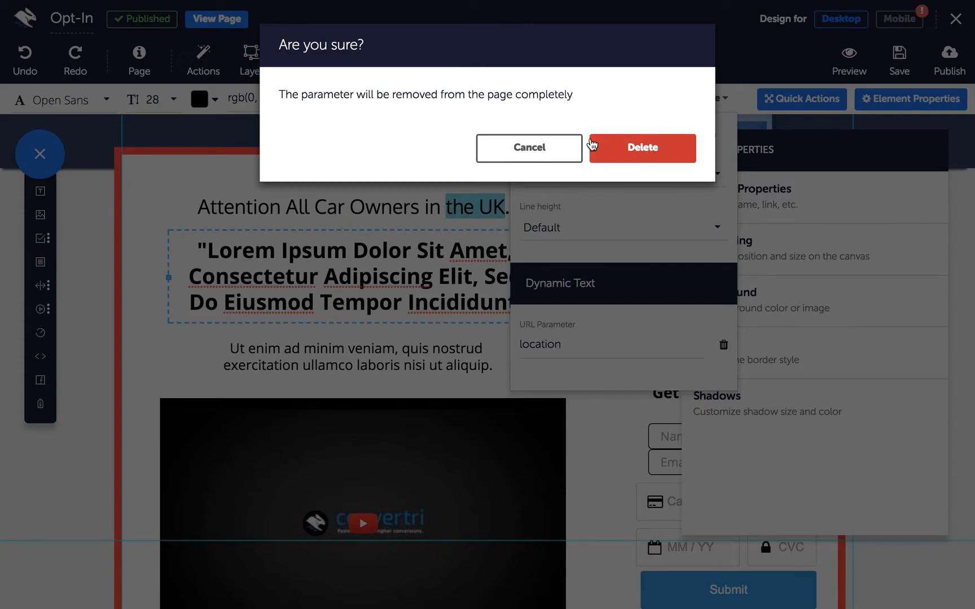
click(641, 148)
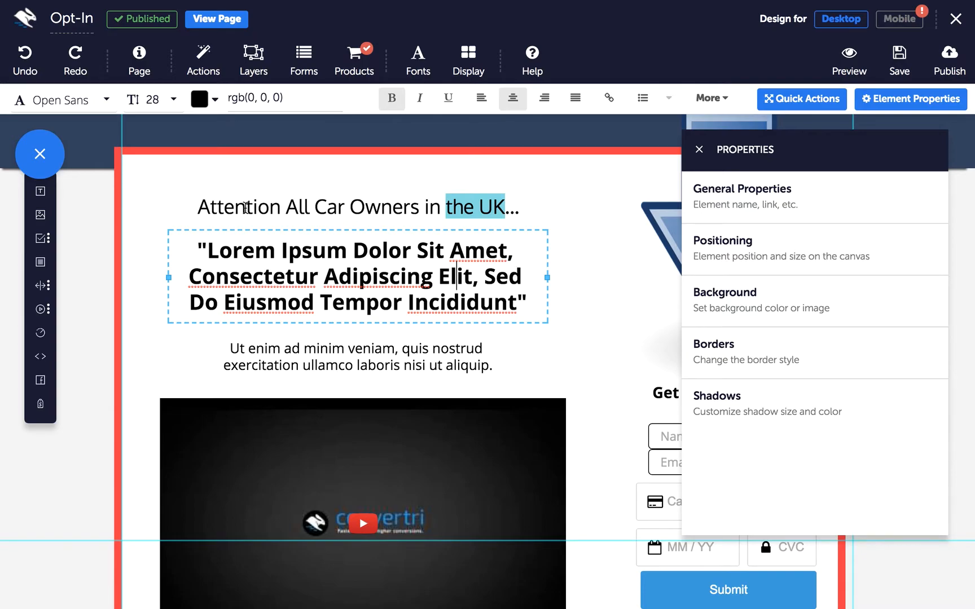
Switch the location parameter on for the 'Attention' headline and start publishing.
click(237, 206)
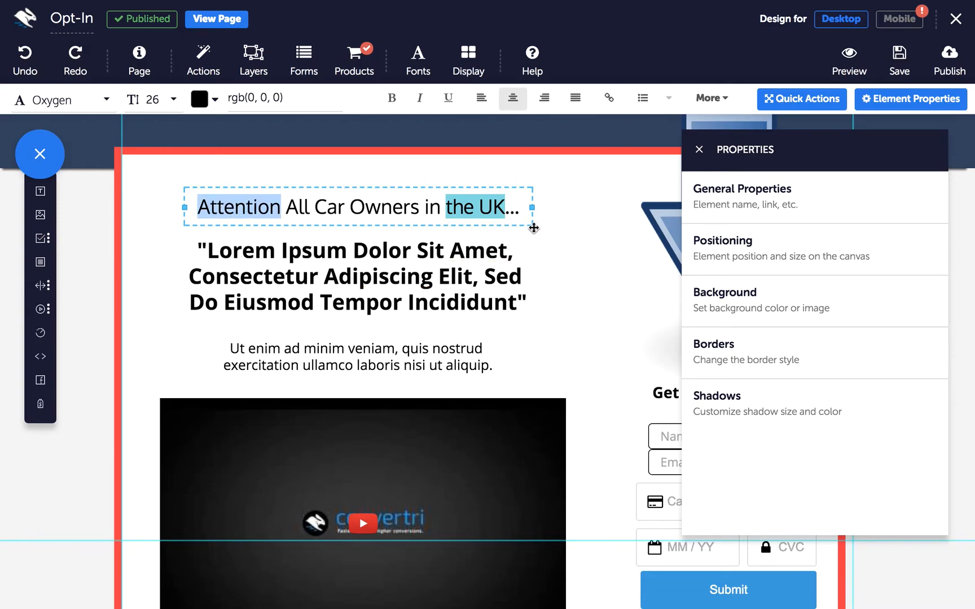
click(707, 98)
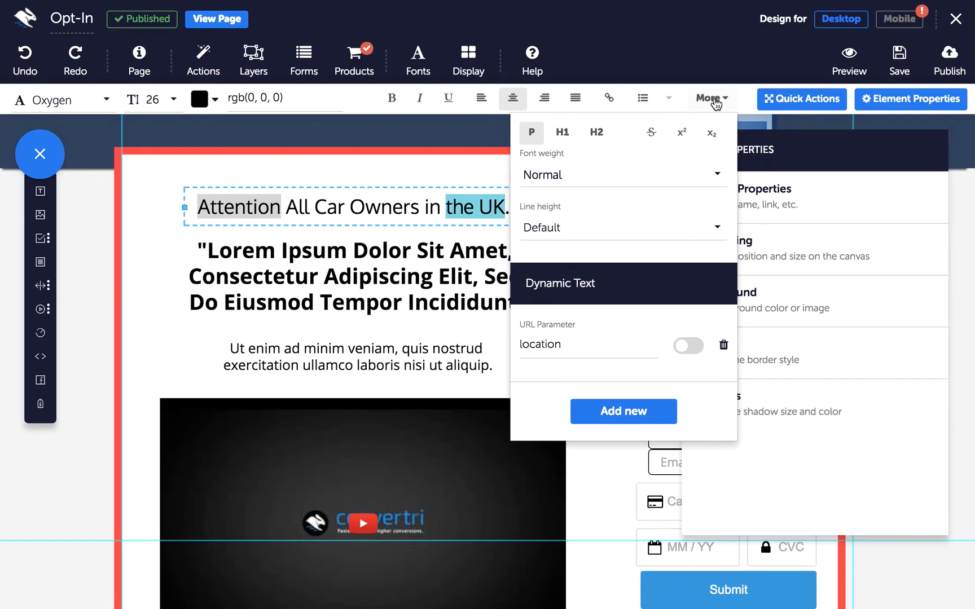
mouse_move(717, 208)
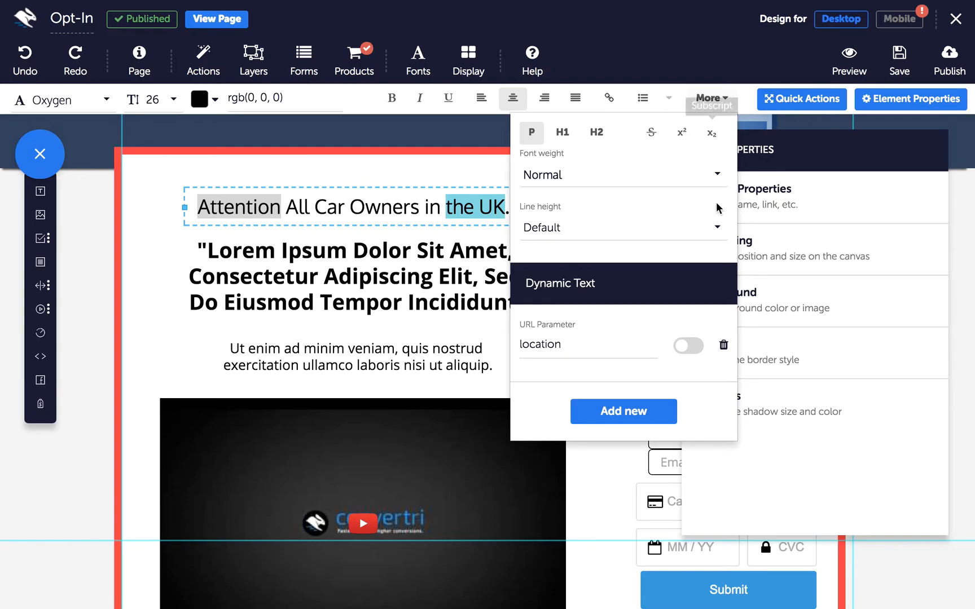
click(688, 346)
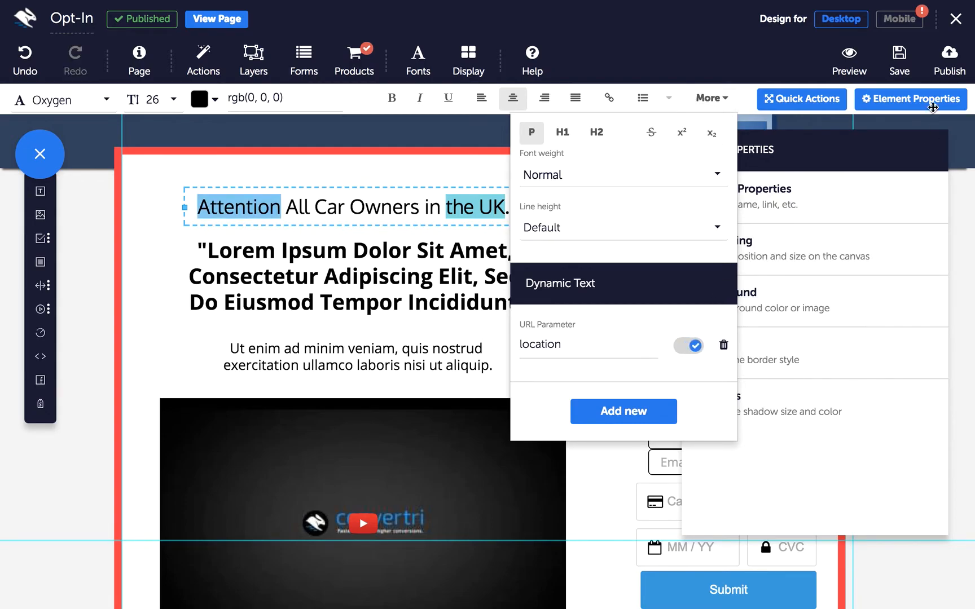
click(949, 59)
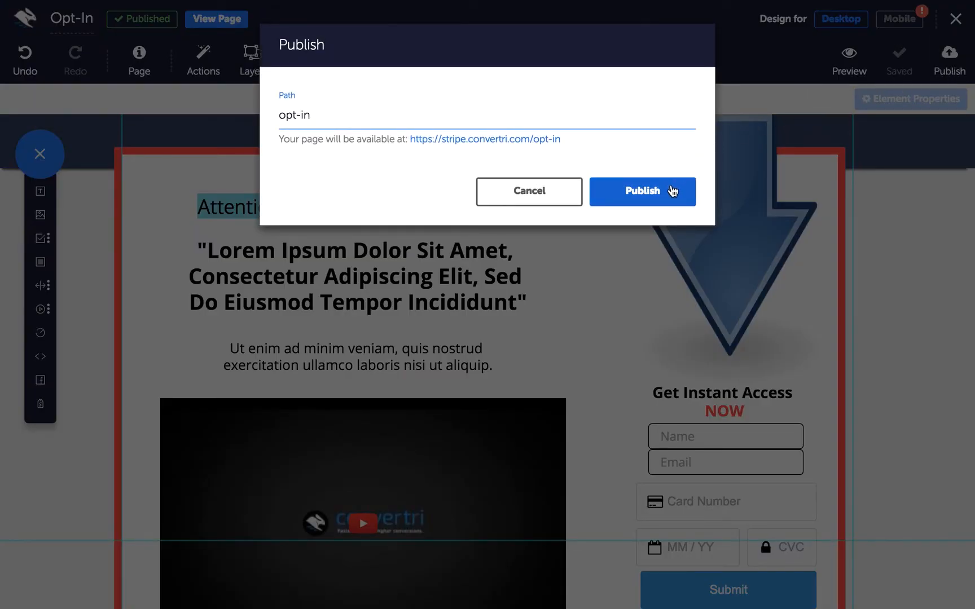
Publish at the opt-in path and load the page with 'location=Mordor' in Chrome.
click(642, 190)
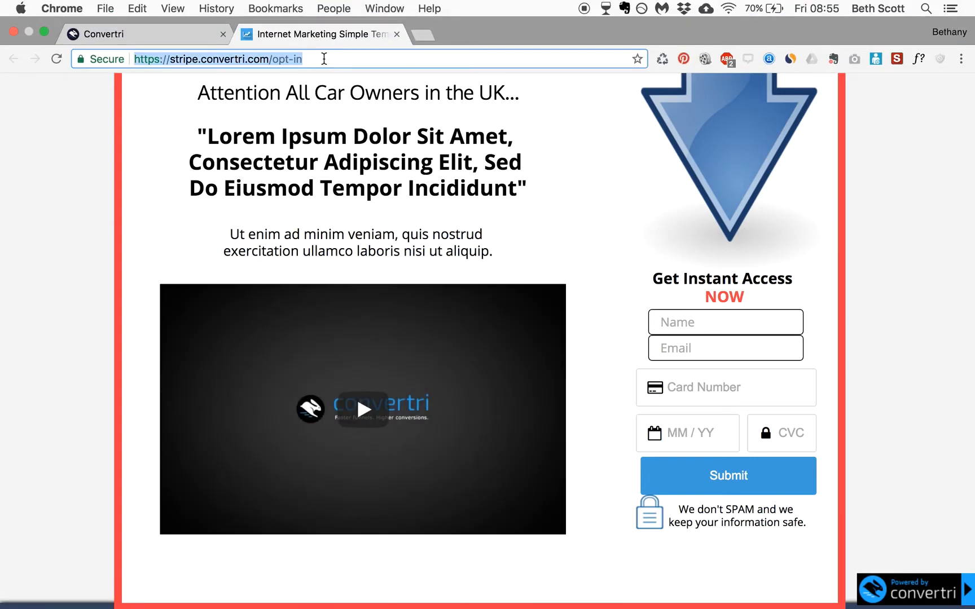
text(location=Mordor)
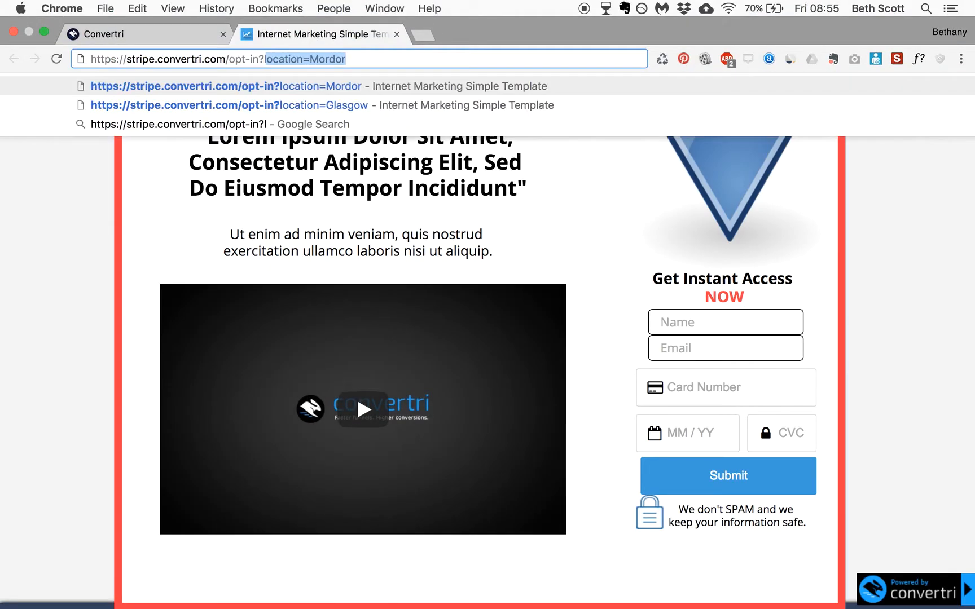
click(224, 86)
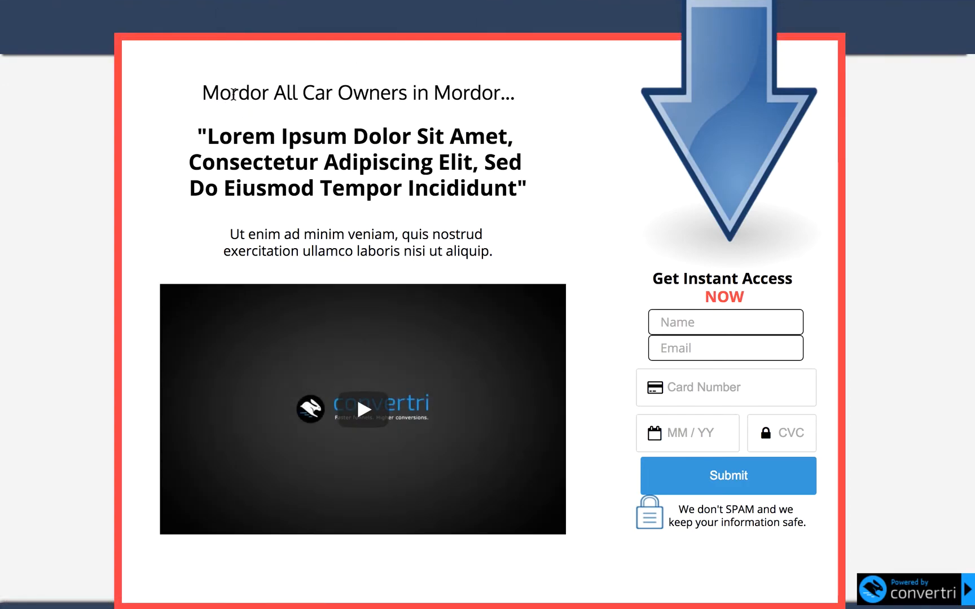
mouse_move(456, 96)
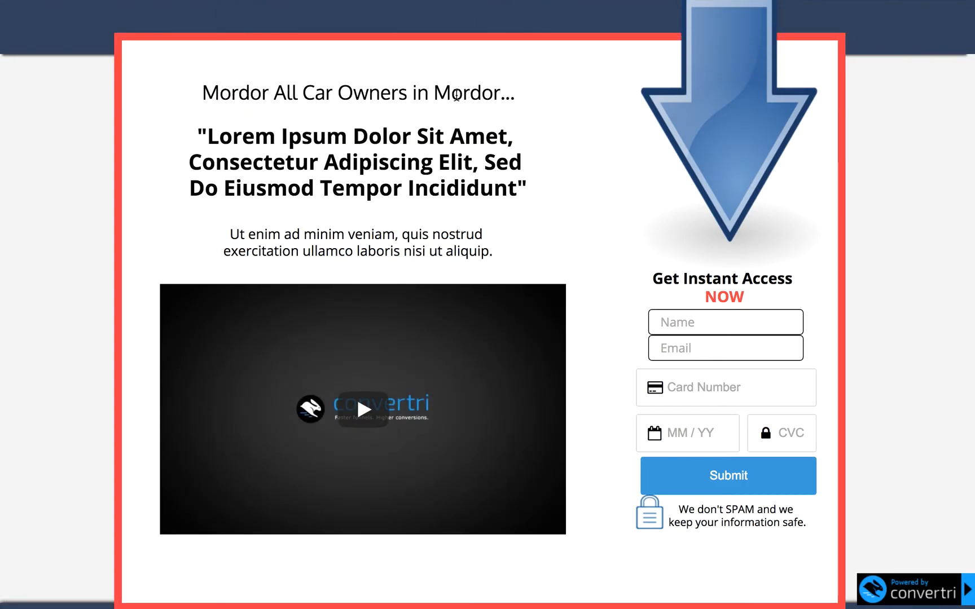
double_click(236, 93)
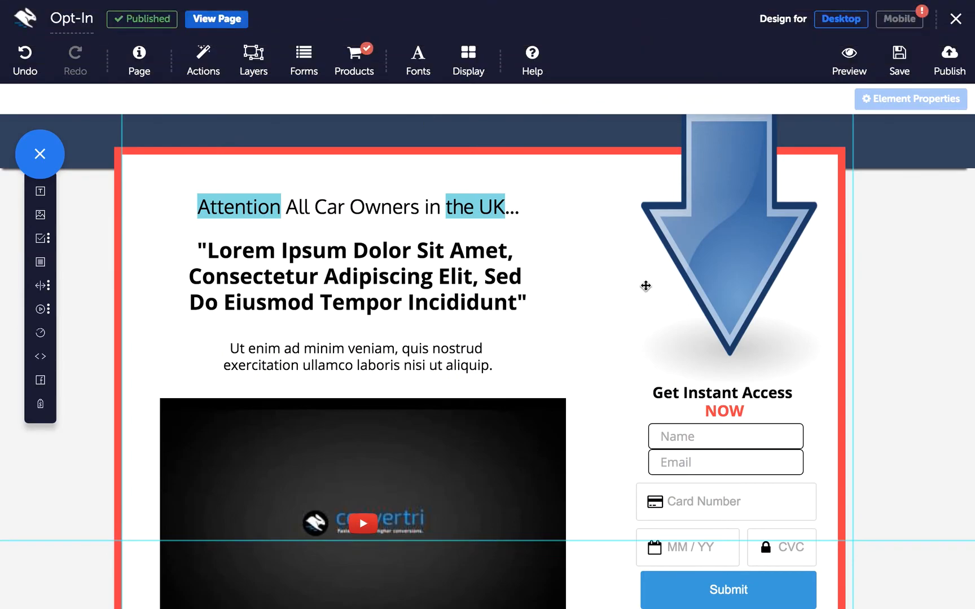
mouse_move(629, 313)
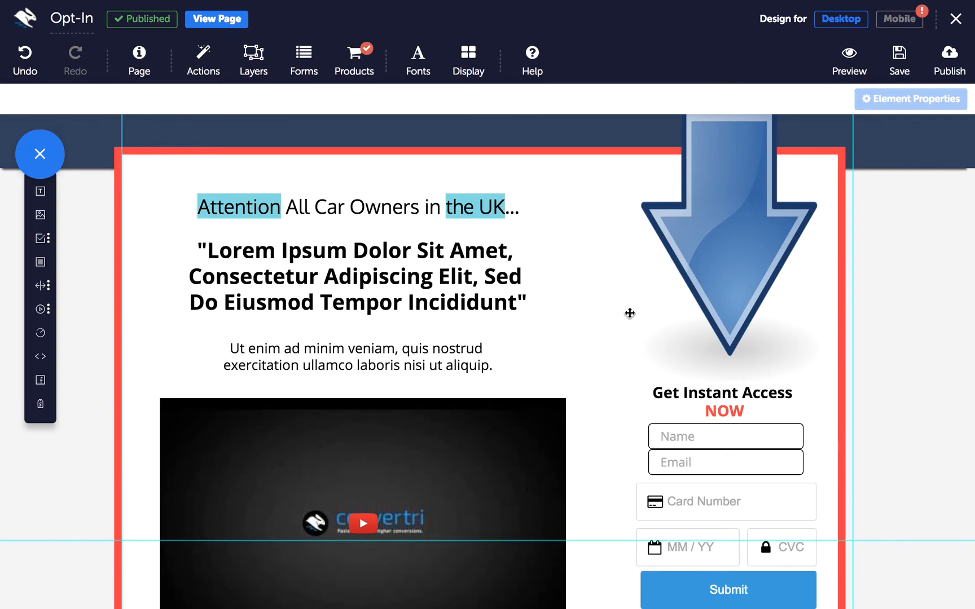
mouse_move(208, 216)
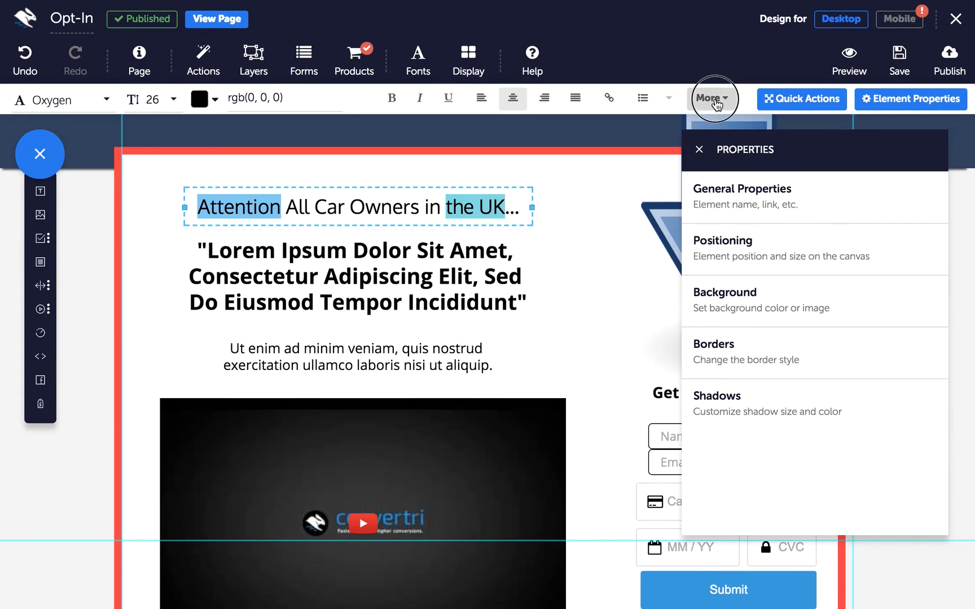
Add a 'source' Dynamic Text parameter for 'Attention', leaving location off.
click(708, 99)
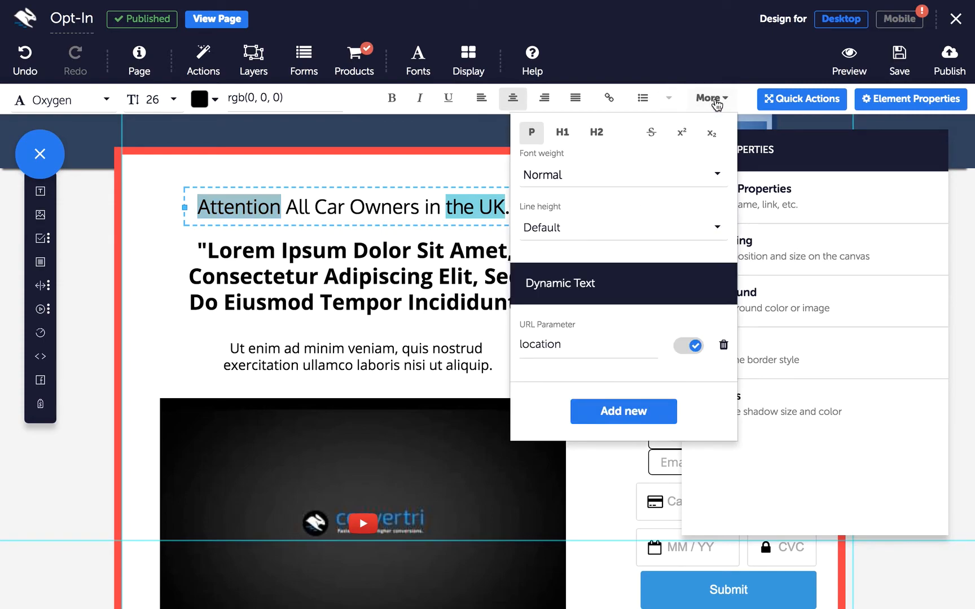
click(622, 410)
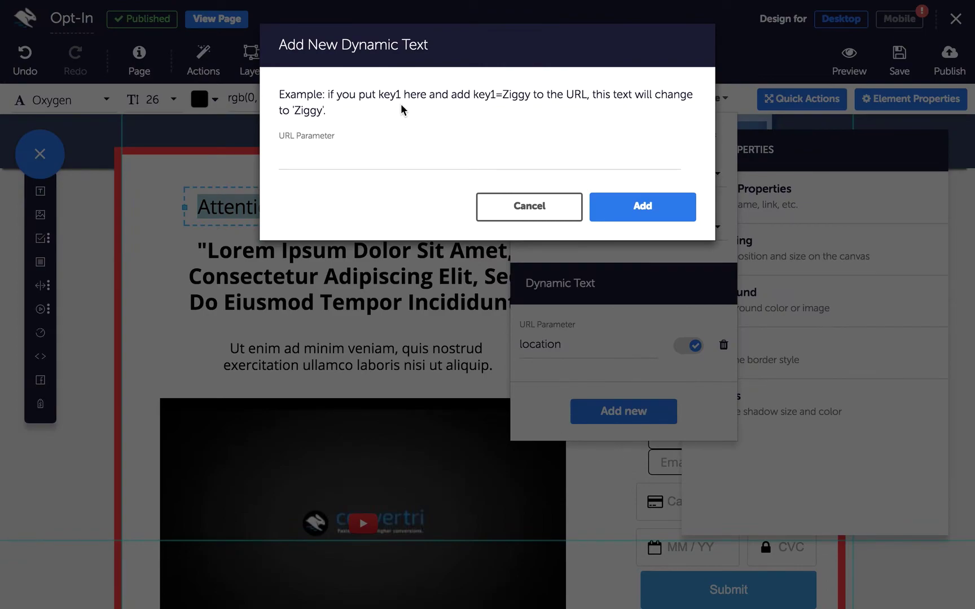
text(source)
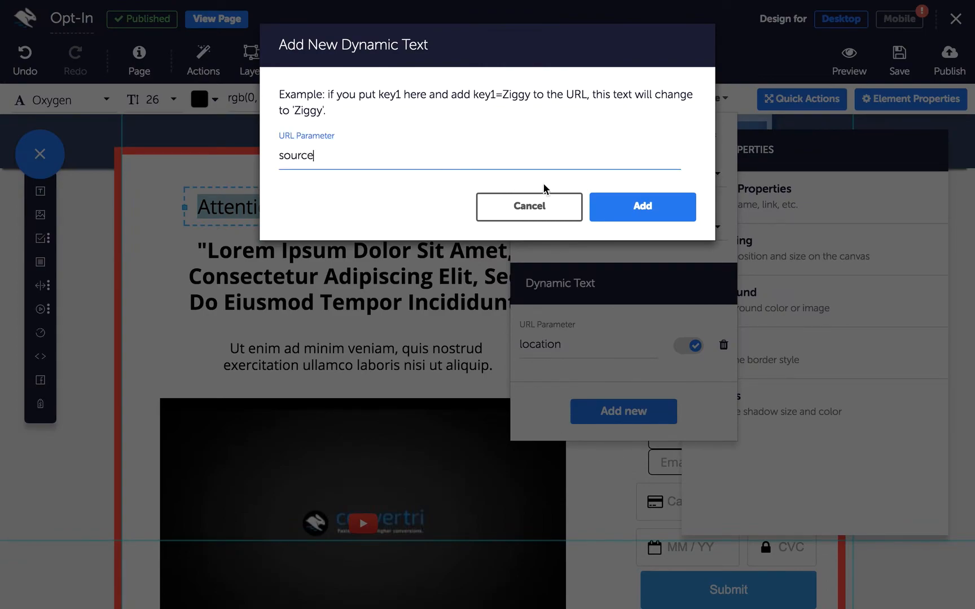
click(641, 207)
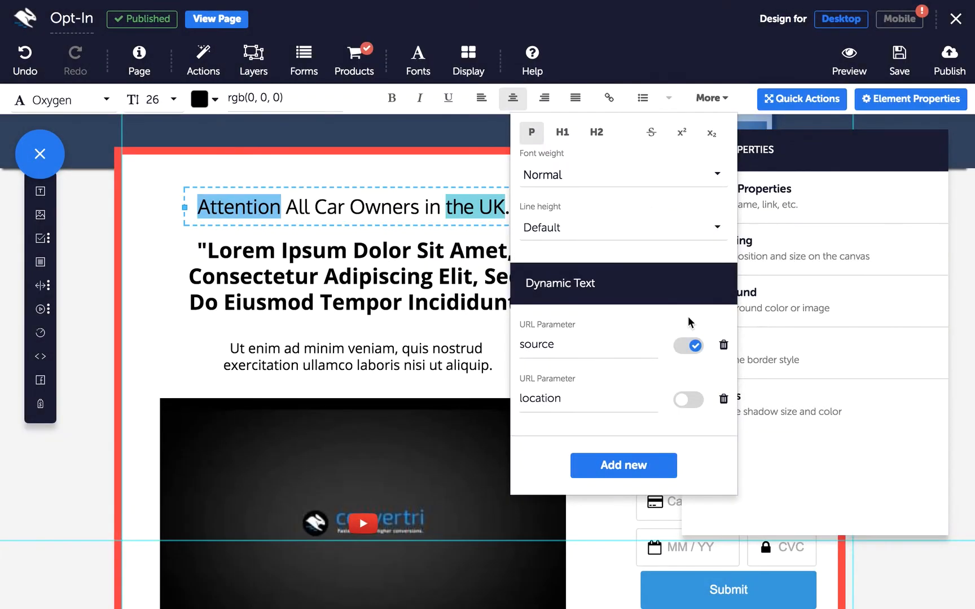
mouse_move(682, 435)
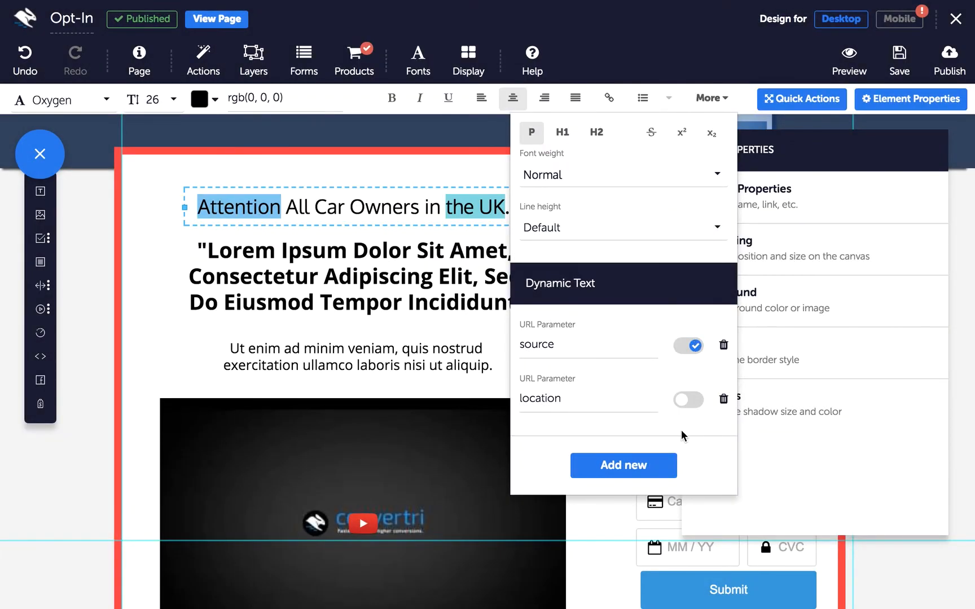
click(948, 59)
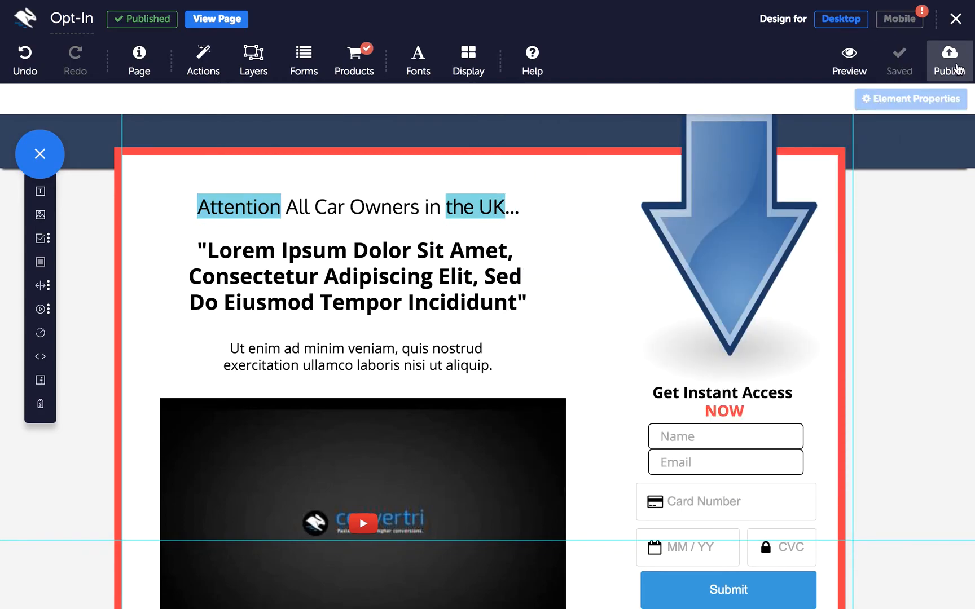
Republish and load the live page with 'location=Glasgow&source=Hey' in Chrome.
click(948, 60)
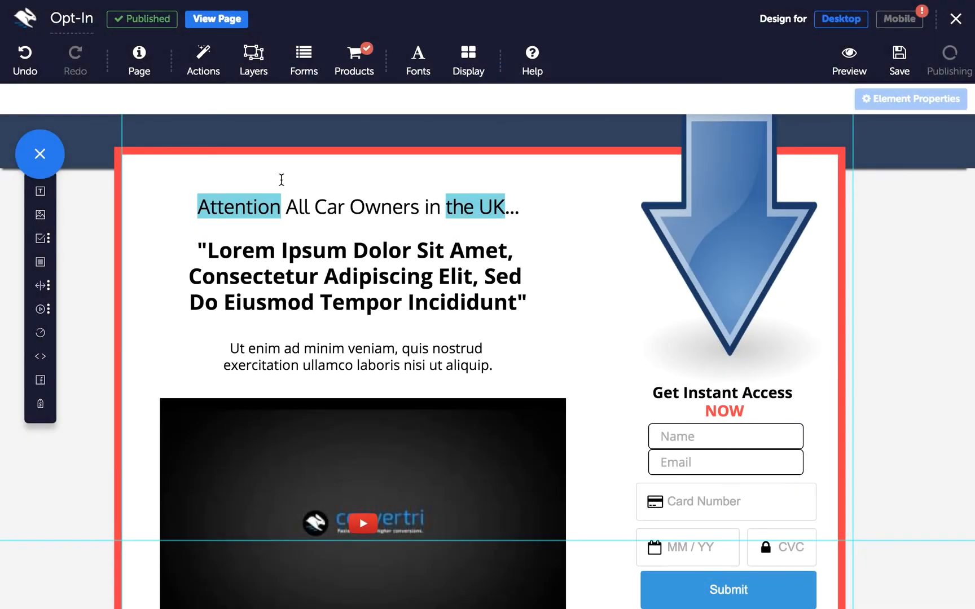
click(216, 19)
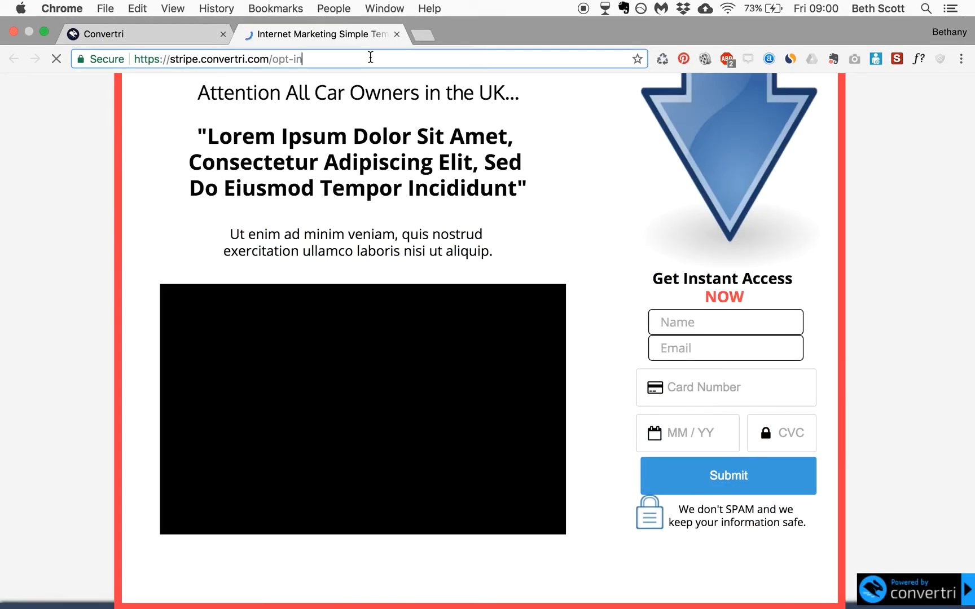
text(=location=Glasgow)
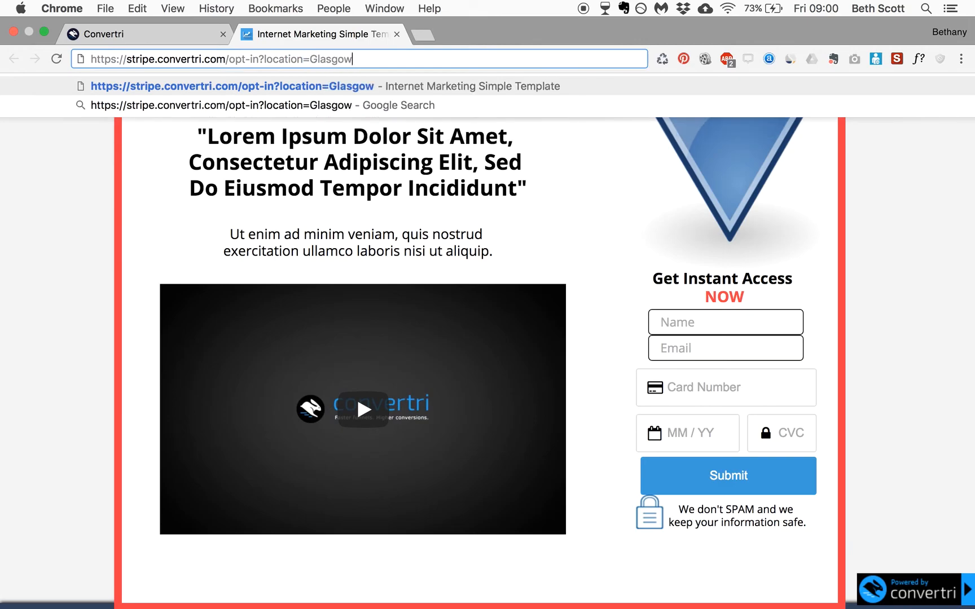
text(&source)
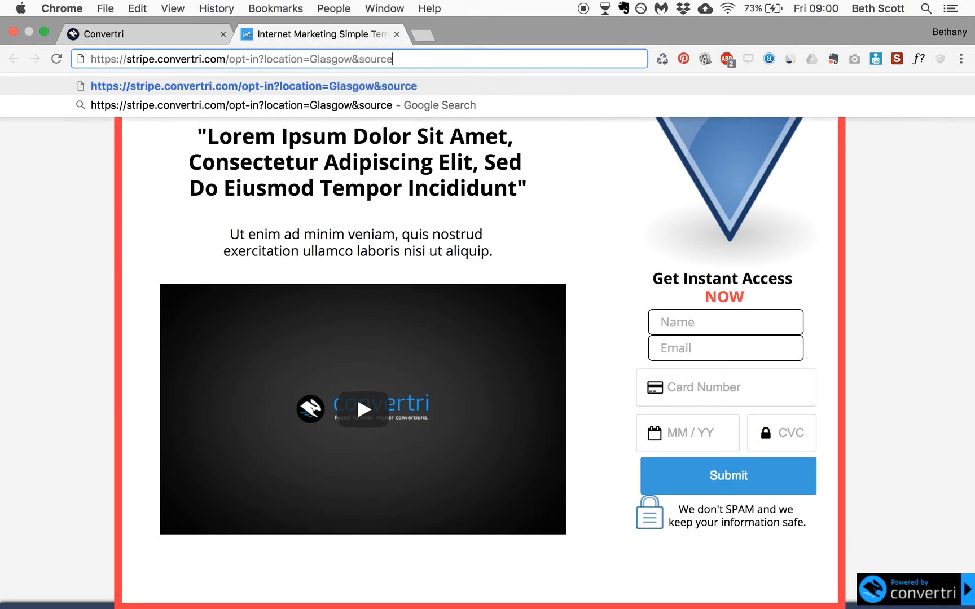
text(H)
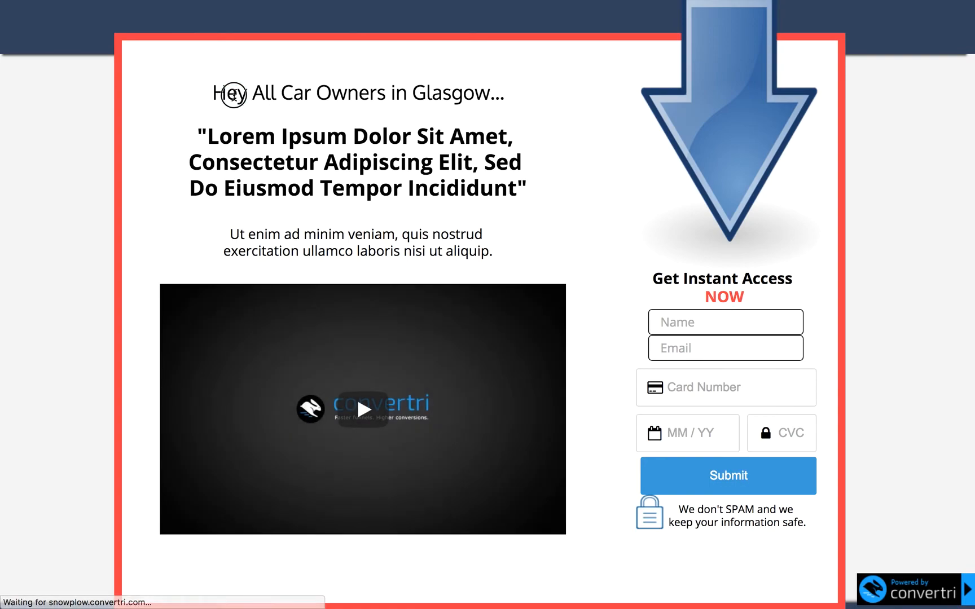
double_click(230, 92)
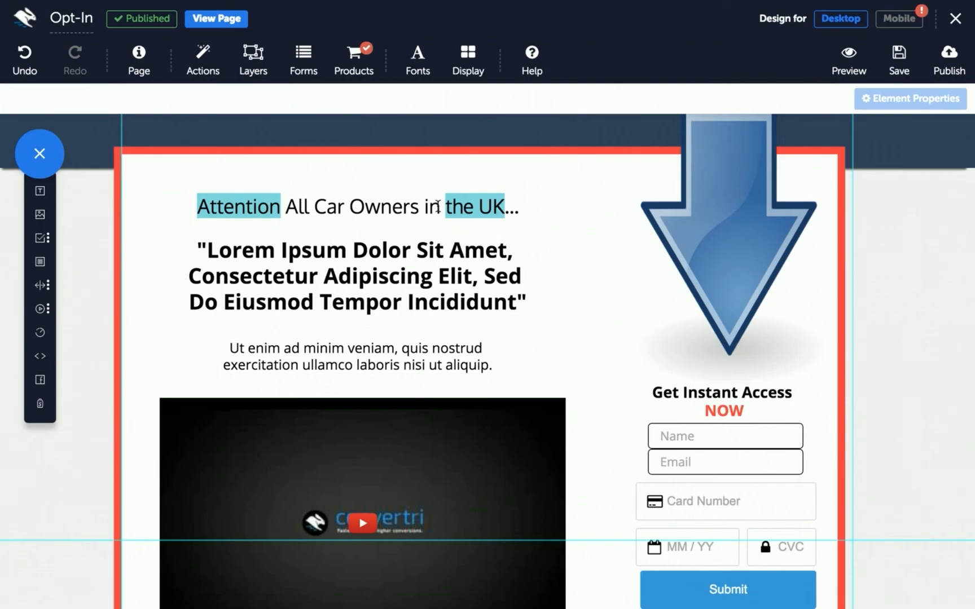
Select the 'Attention All Car Owners' headline and open its background colour picker.
click(356, 206)
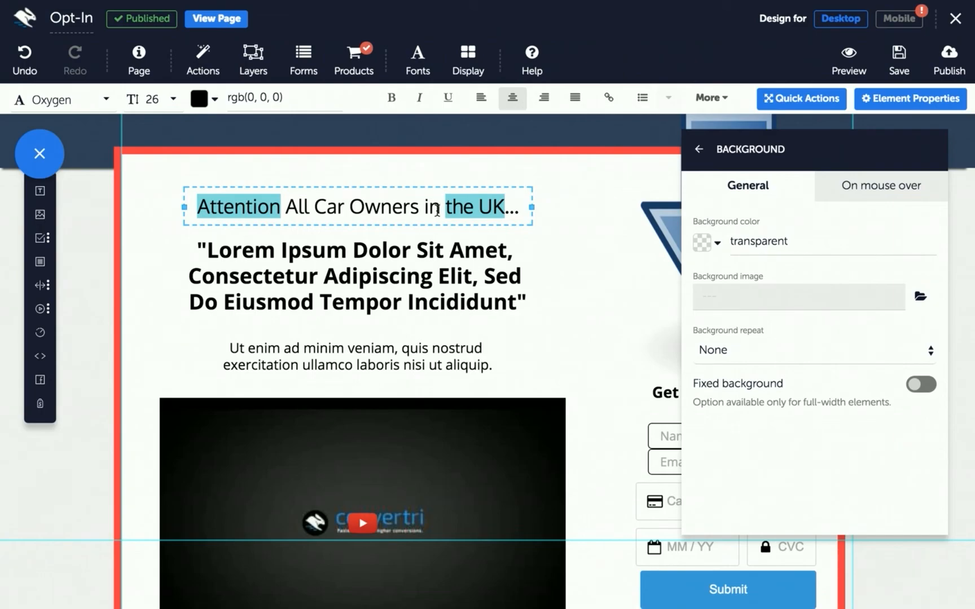
mouse_move(608, 190)
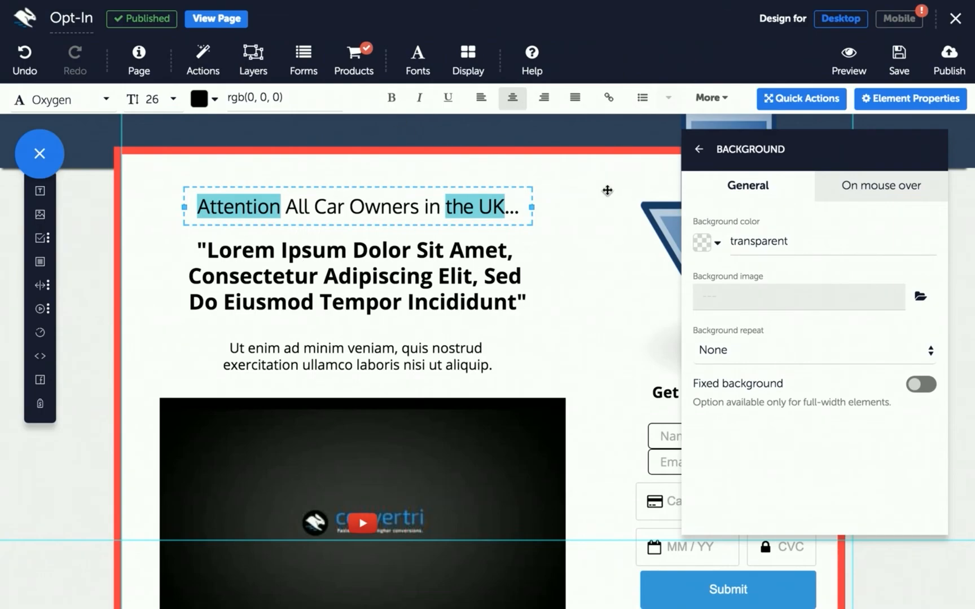
mouse_move(738, 285)
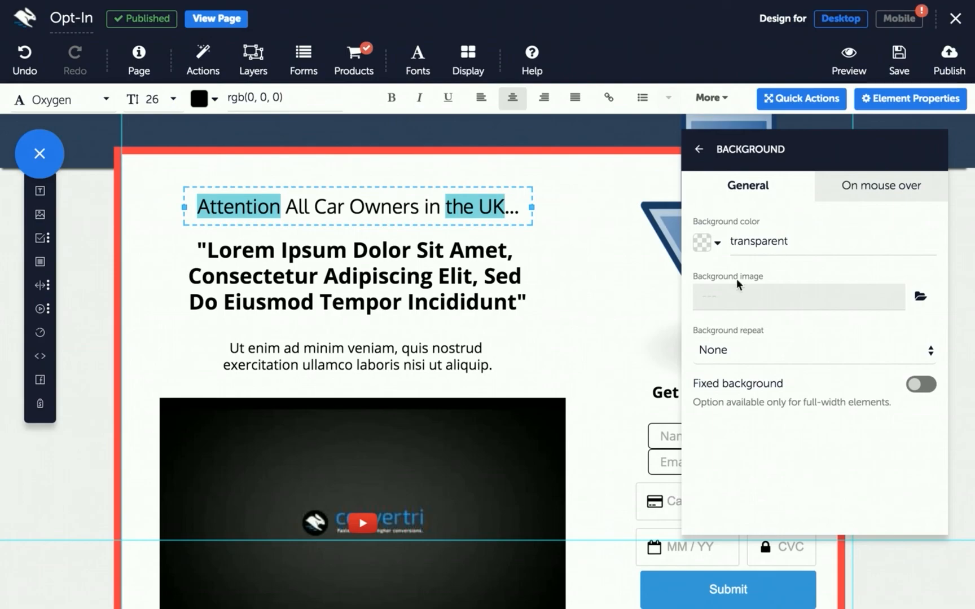
mouse_move(713, 267)
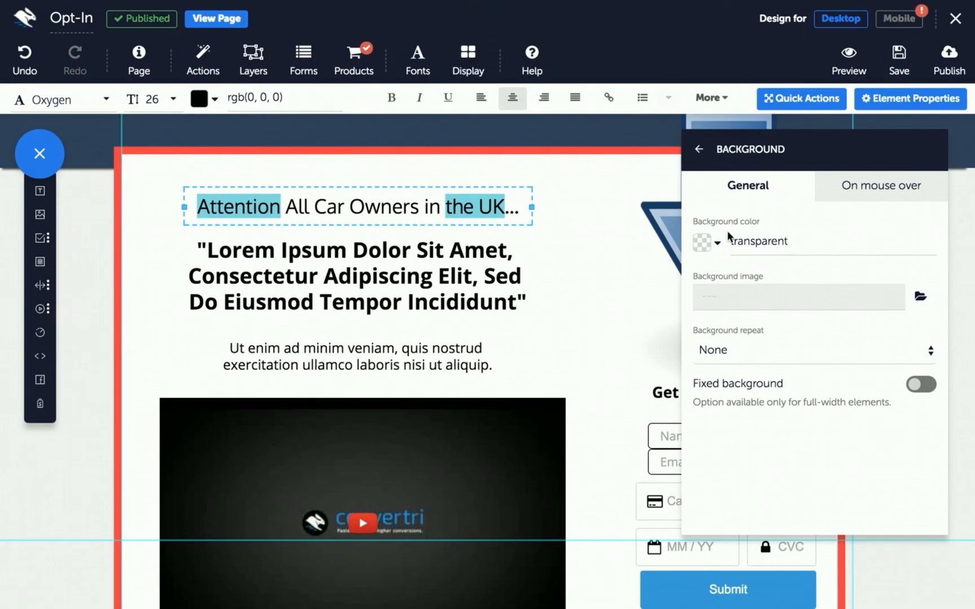
click(701, 241)
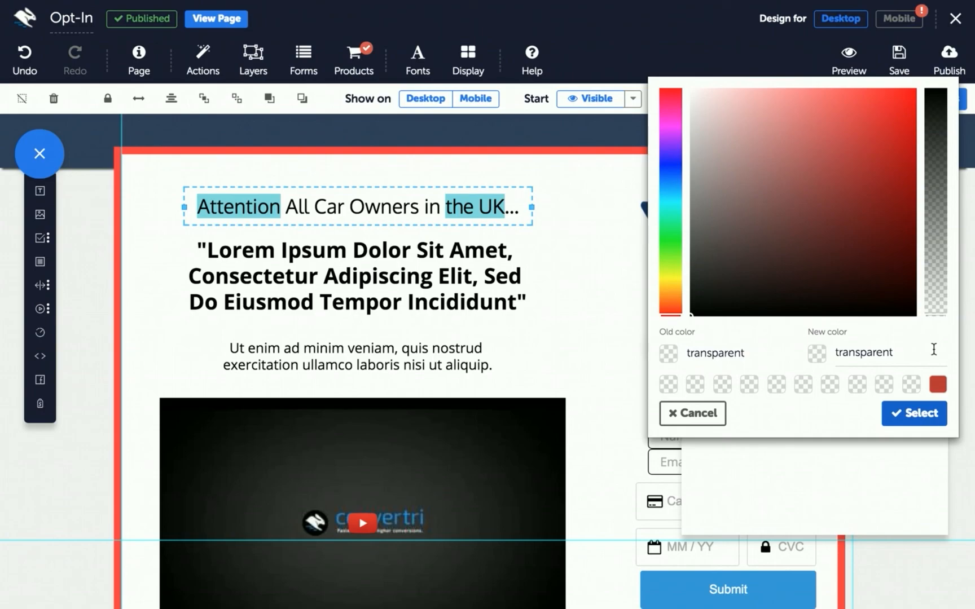